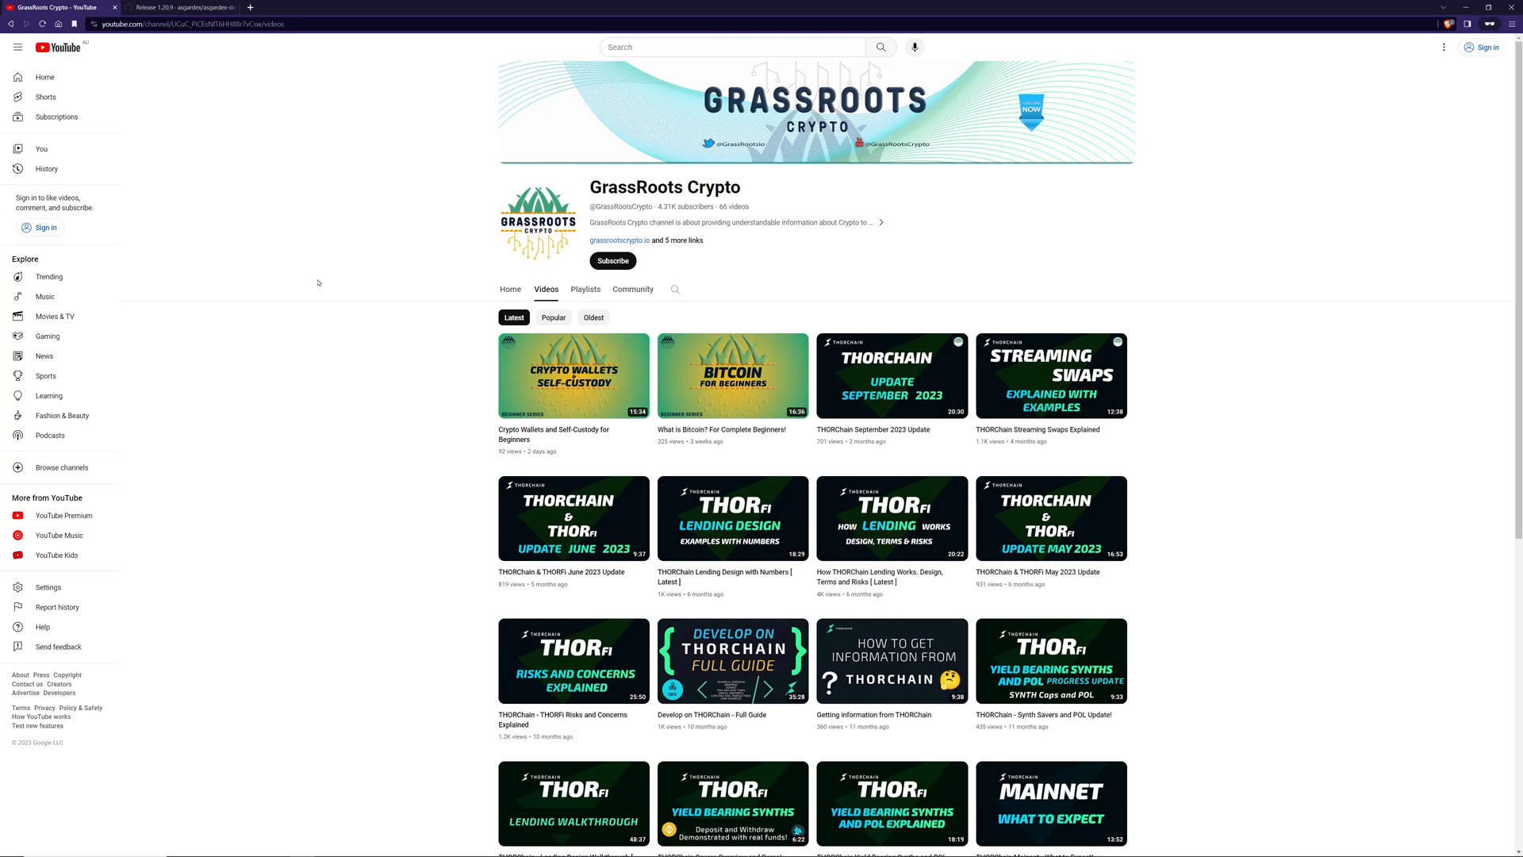
Open the asgardex-desktop 1.20.9 release assets, download the installer and launch ASGARDEX.
click(190, 7)
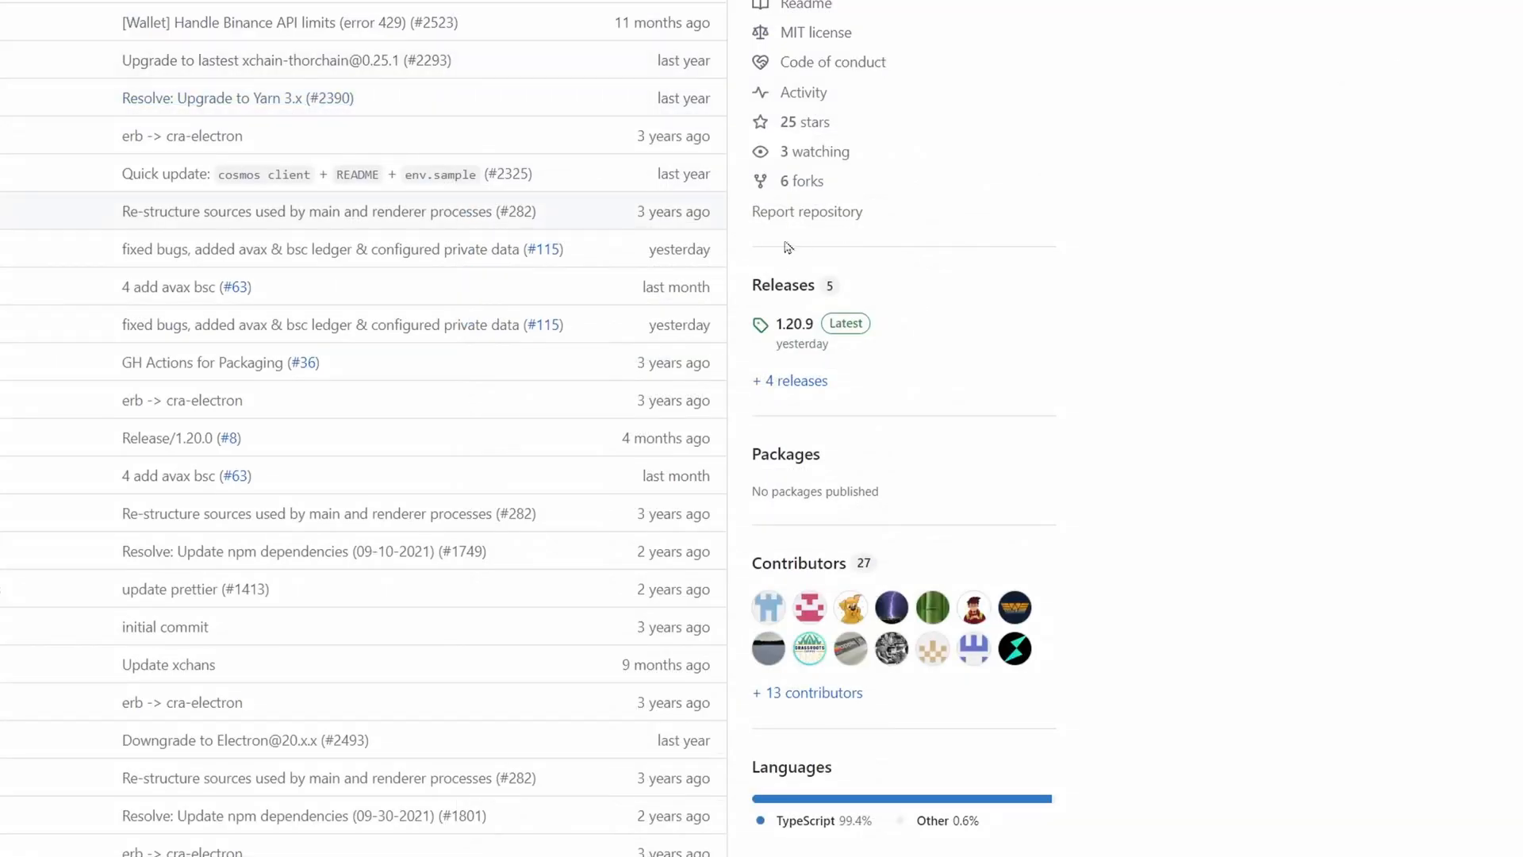
mouse_move(811, 323)
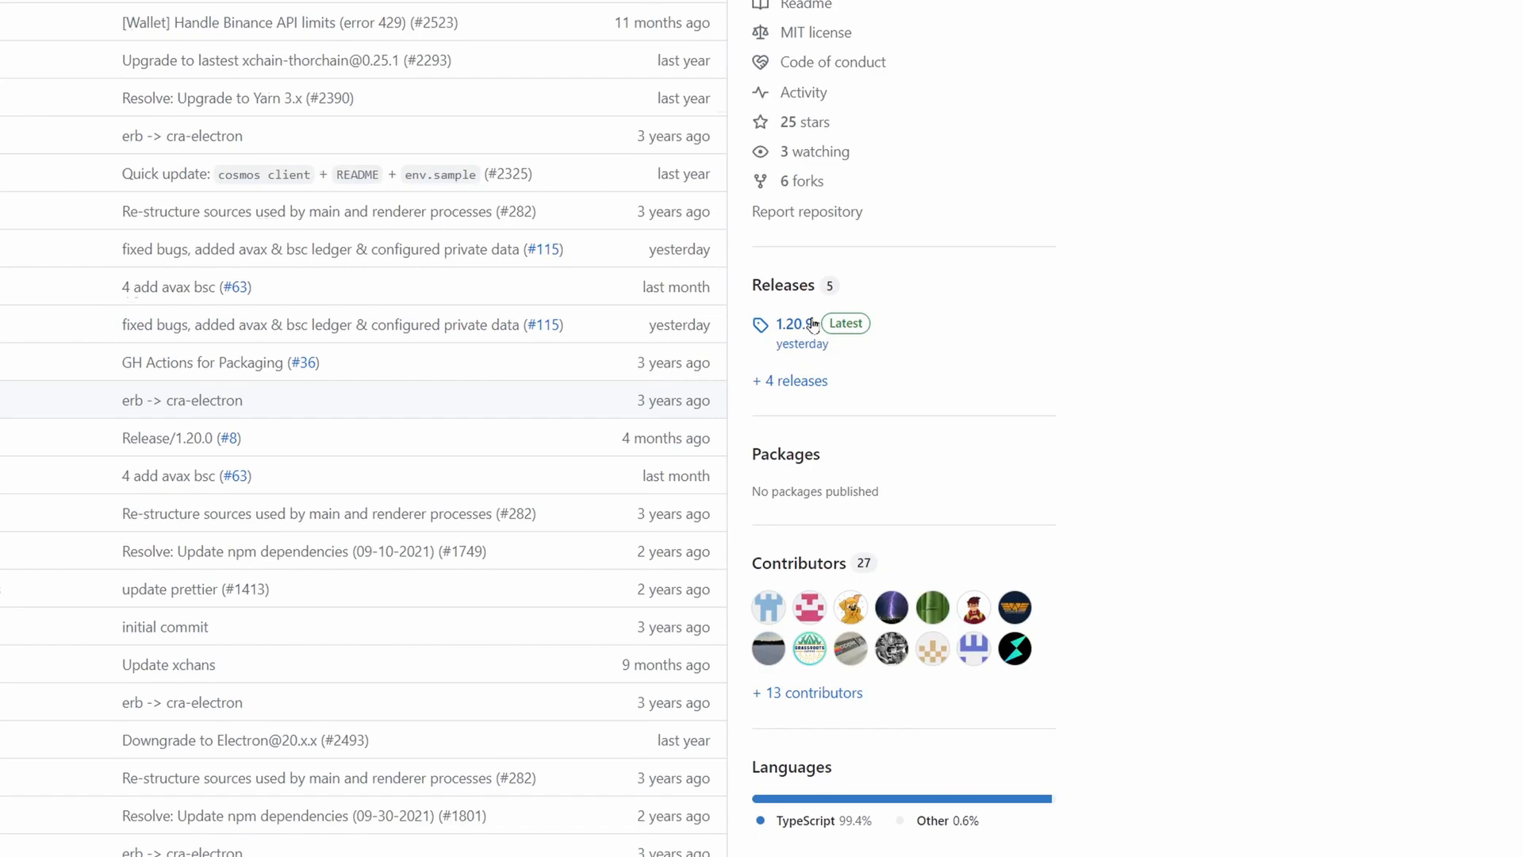
click(791, 324)
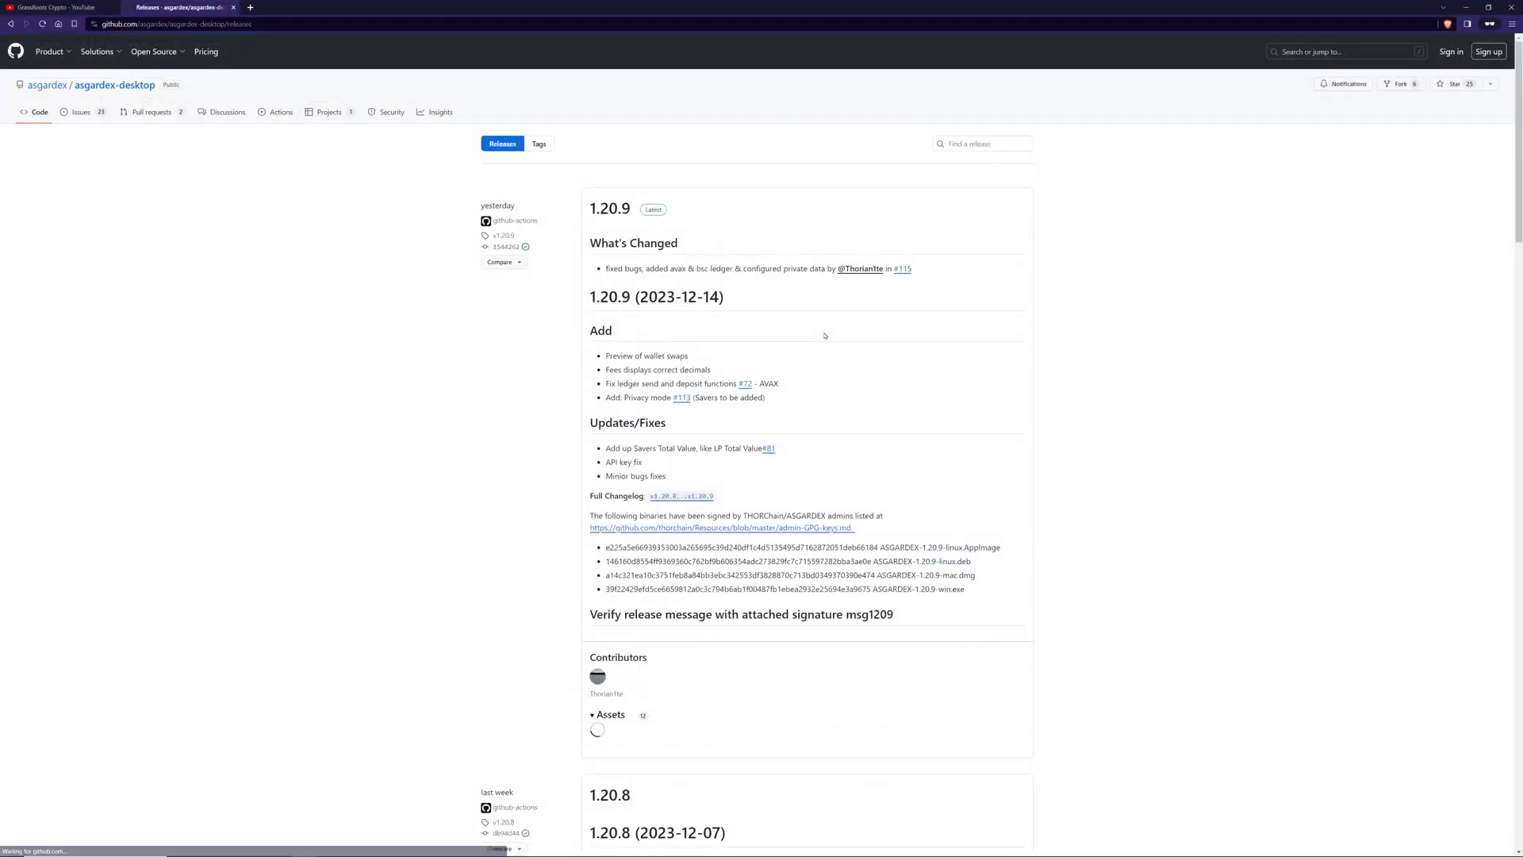
click(609, 714)
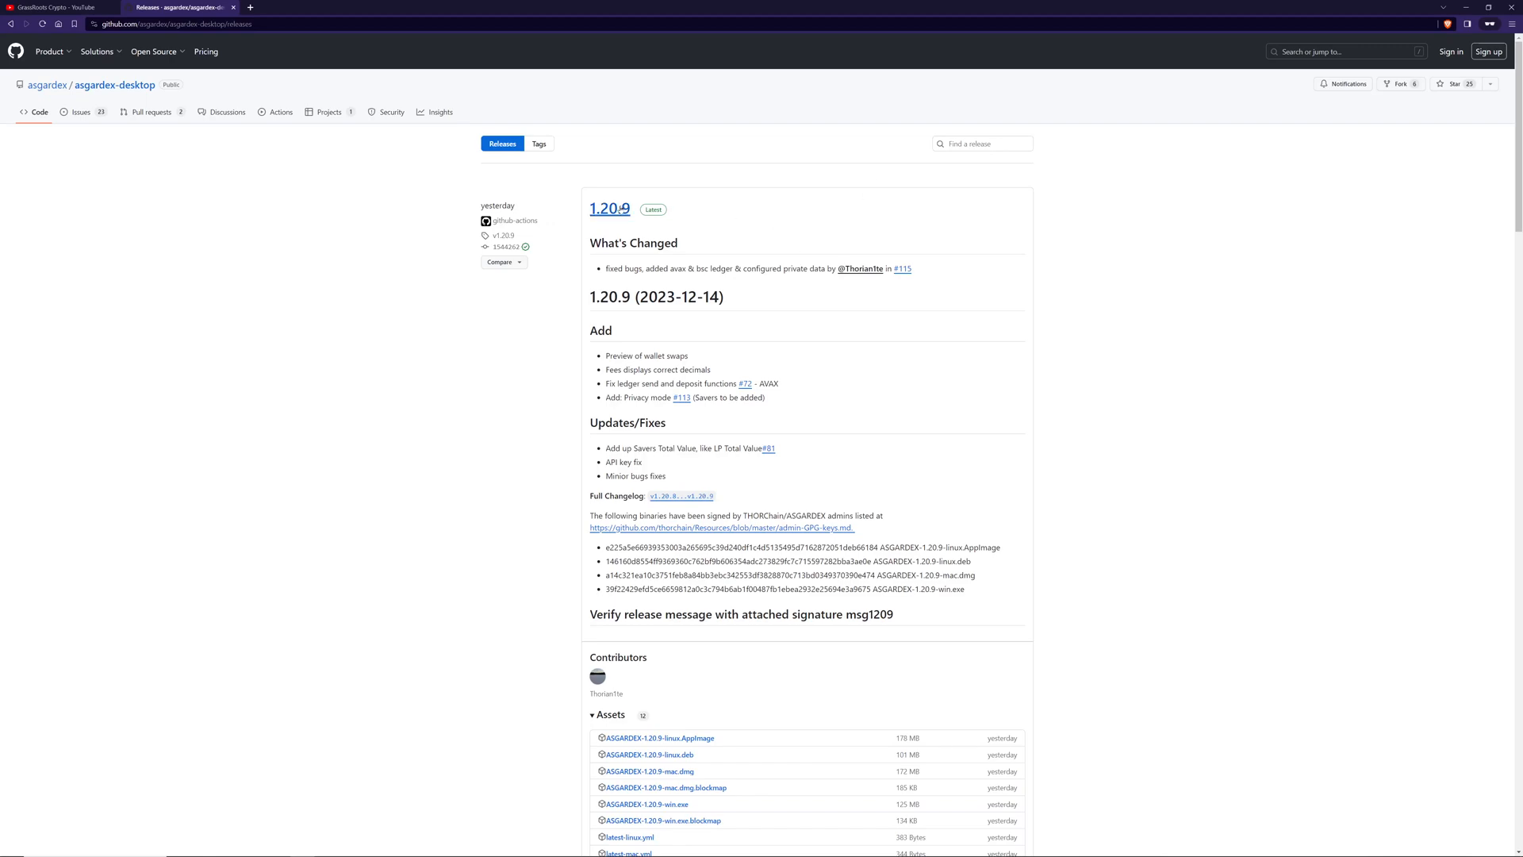
scroll(down, 3)
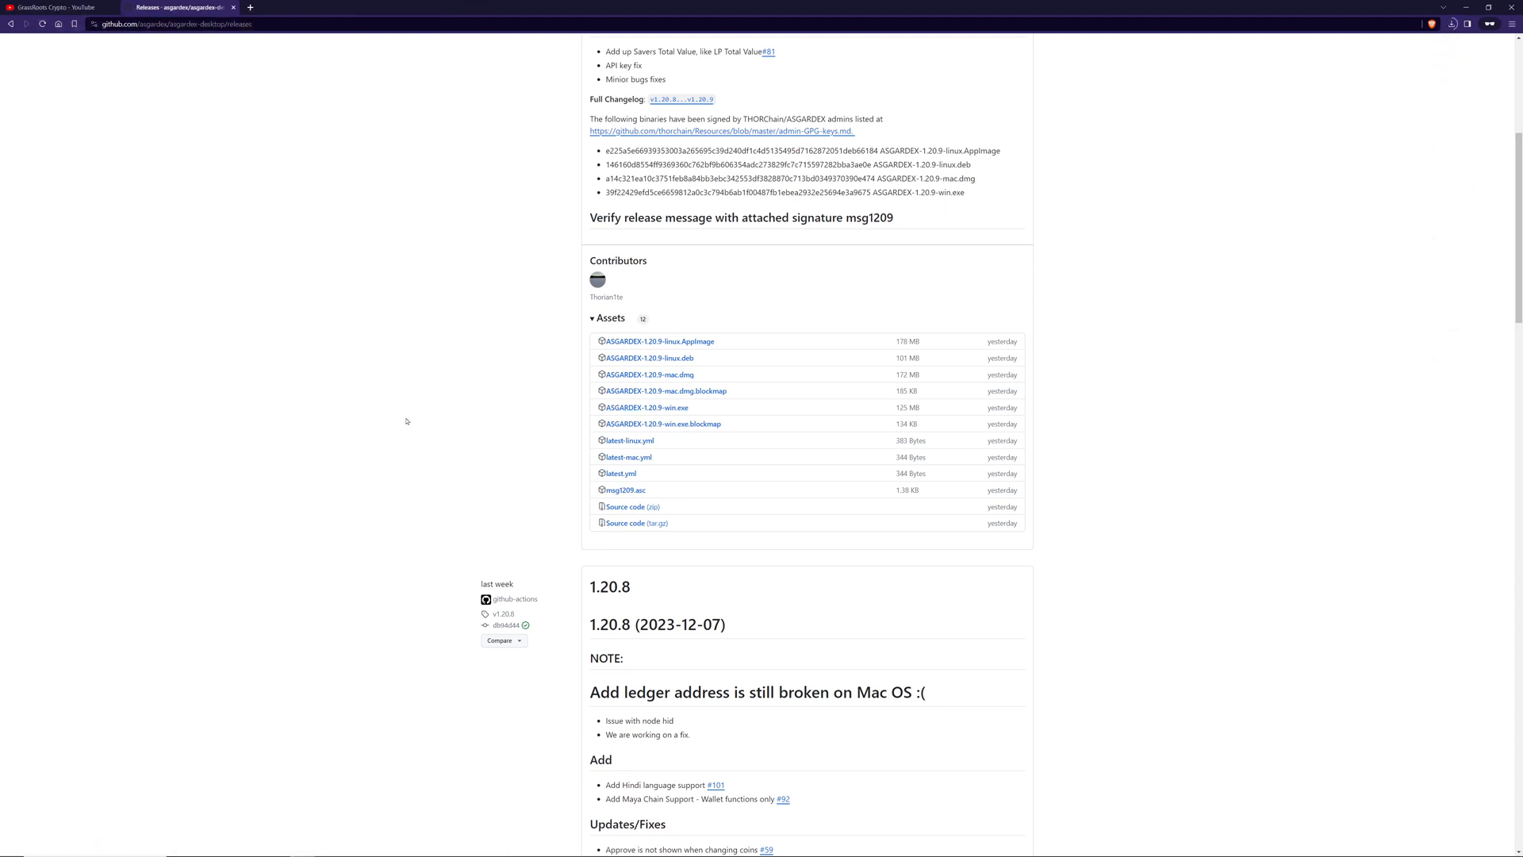
click(647, 407)
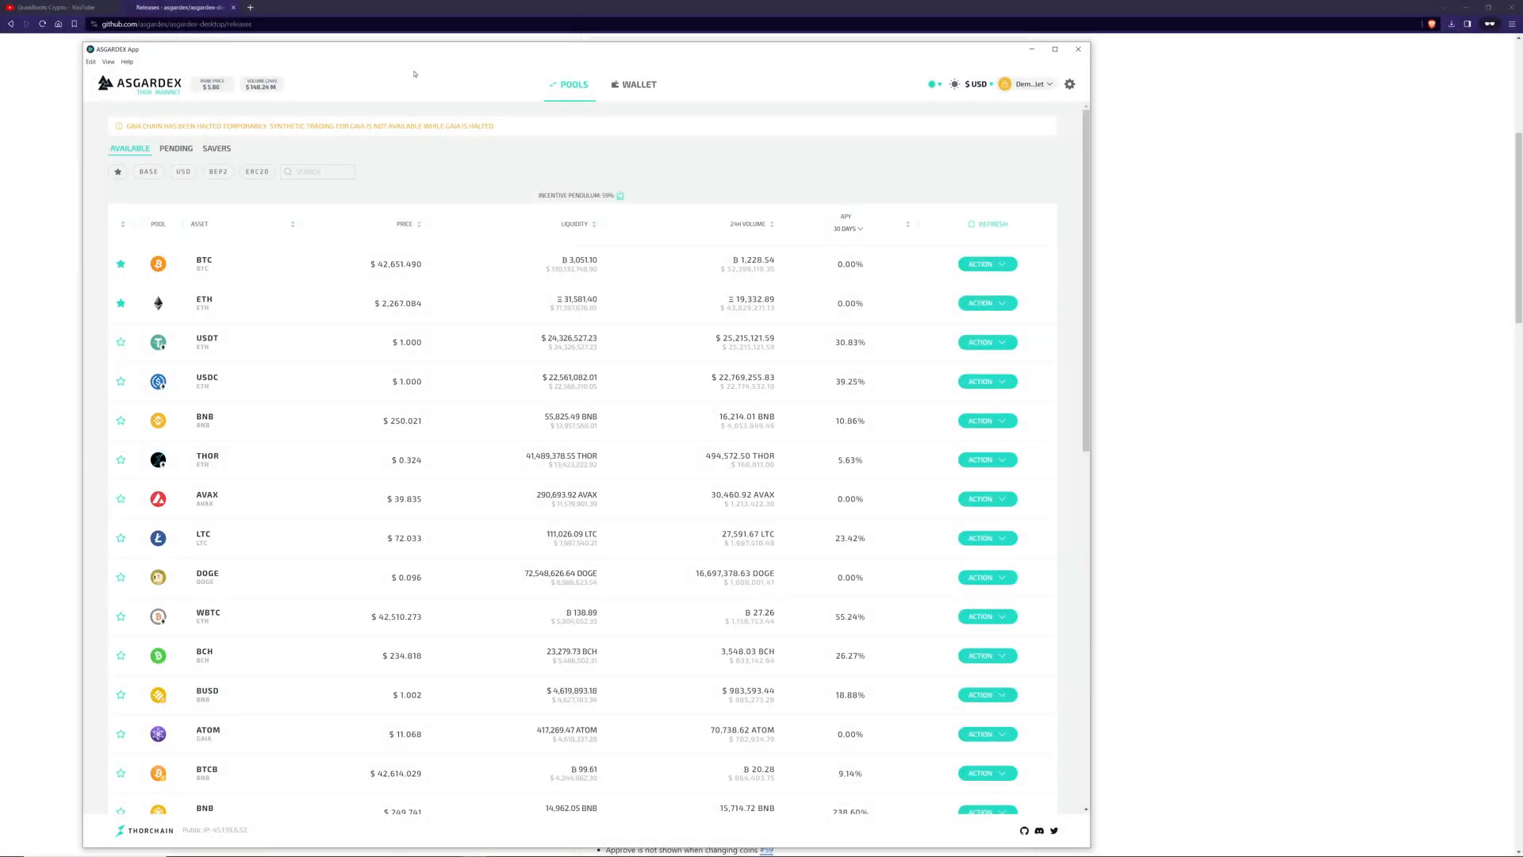
Start creating a new wallet, regenerate its recovery phrase and copy it.
click(639, 84)
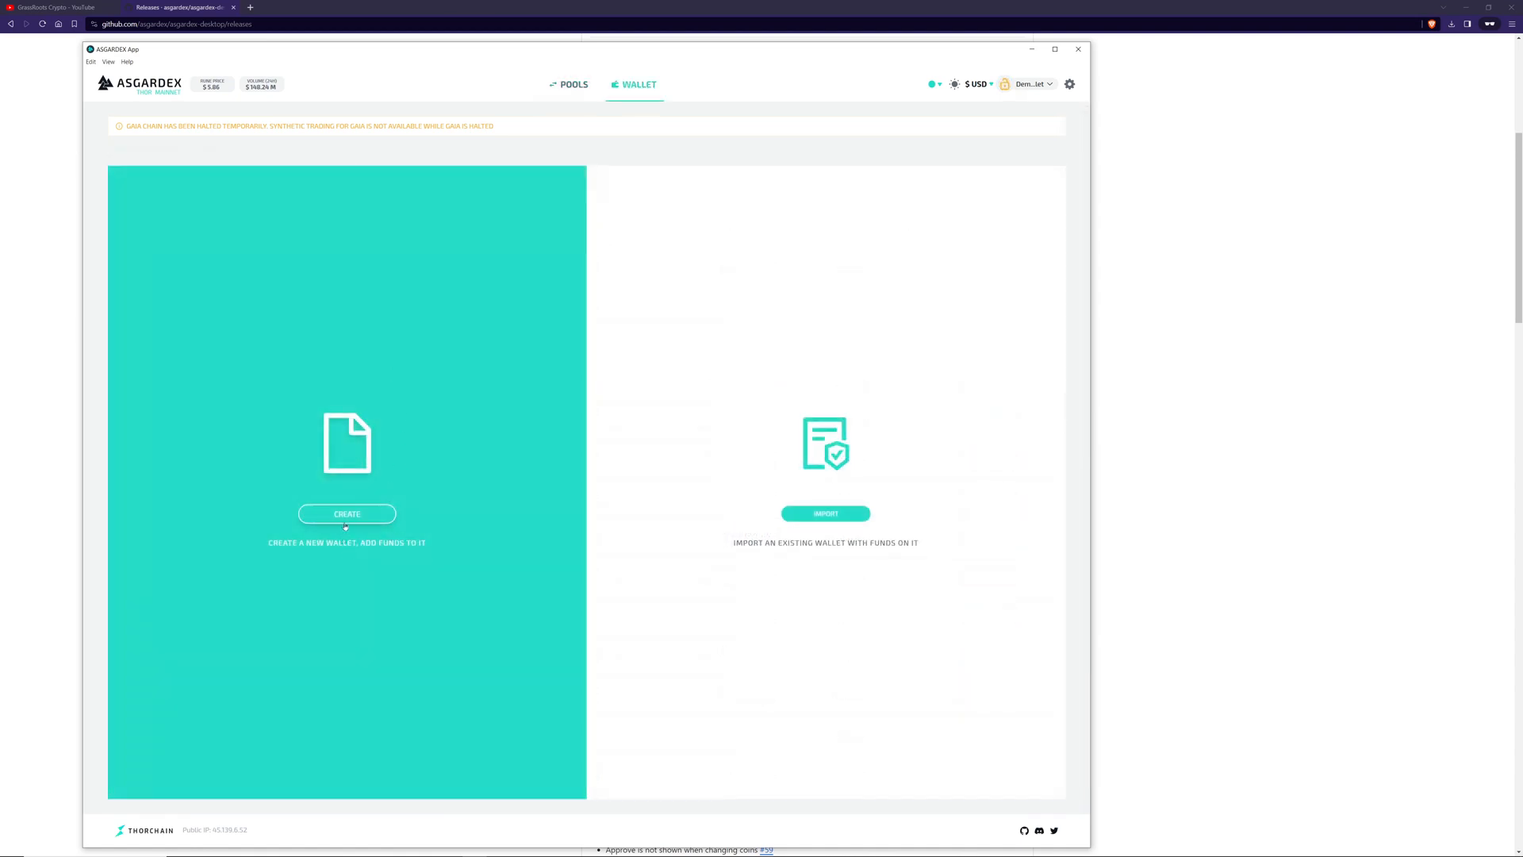
click(346, 514)
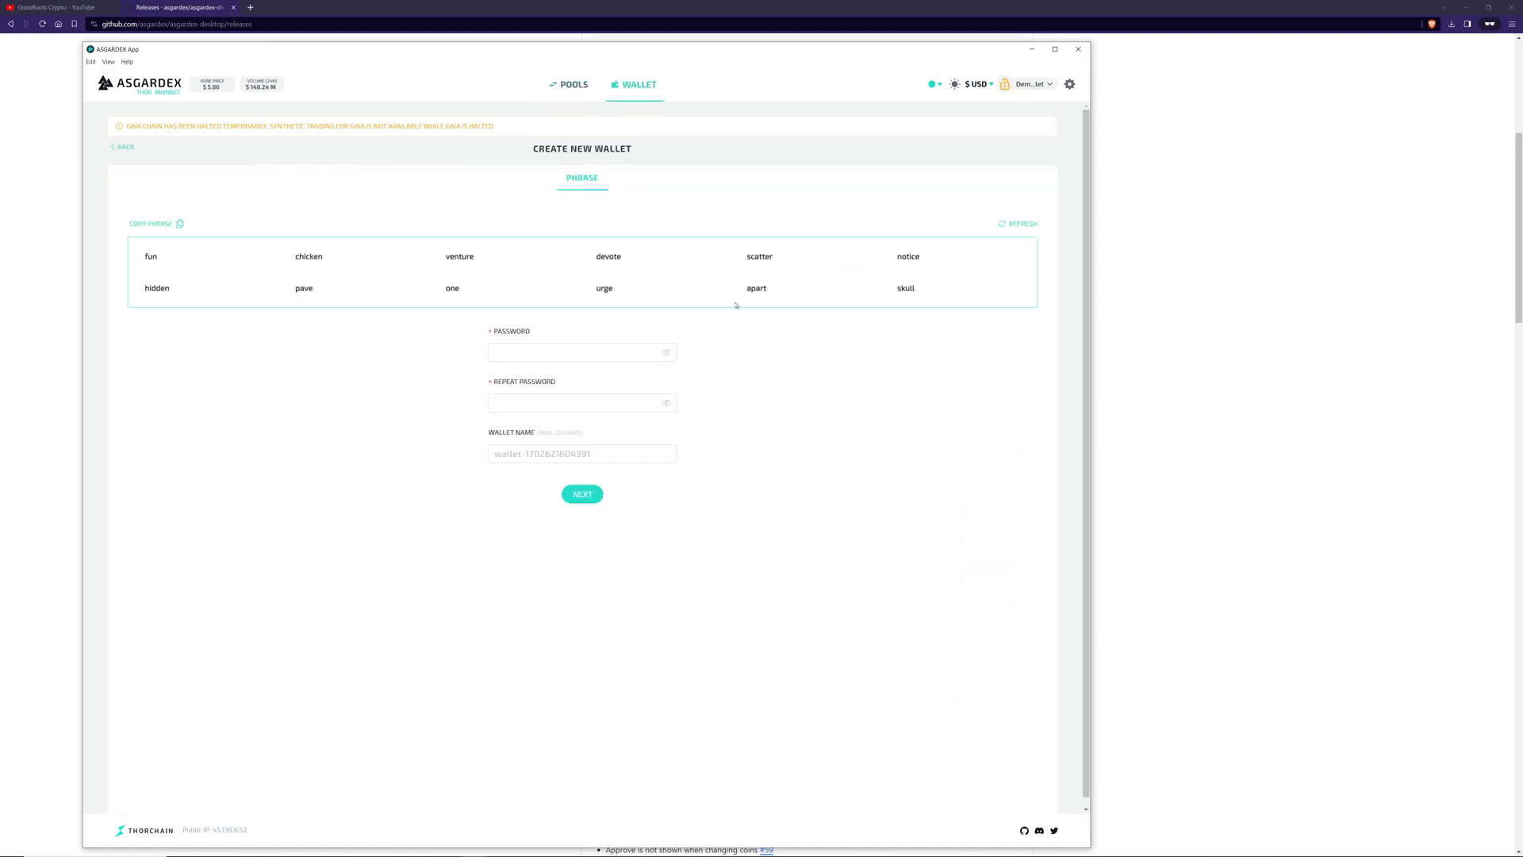
click(1003, 225)
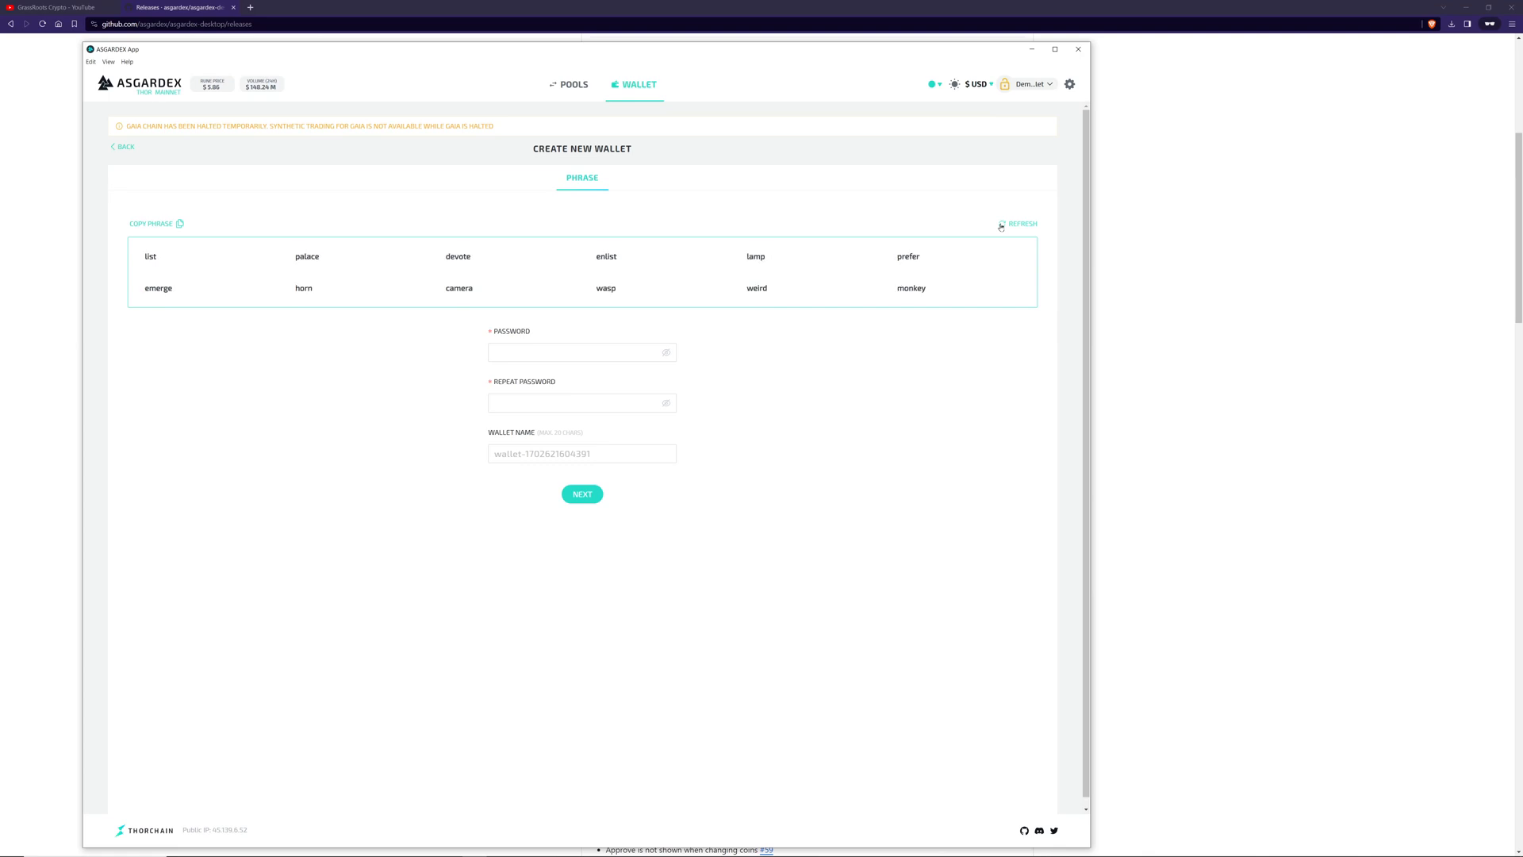
click(179, 224)
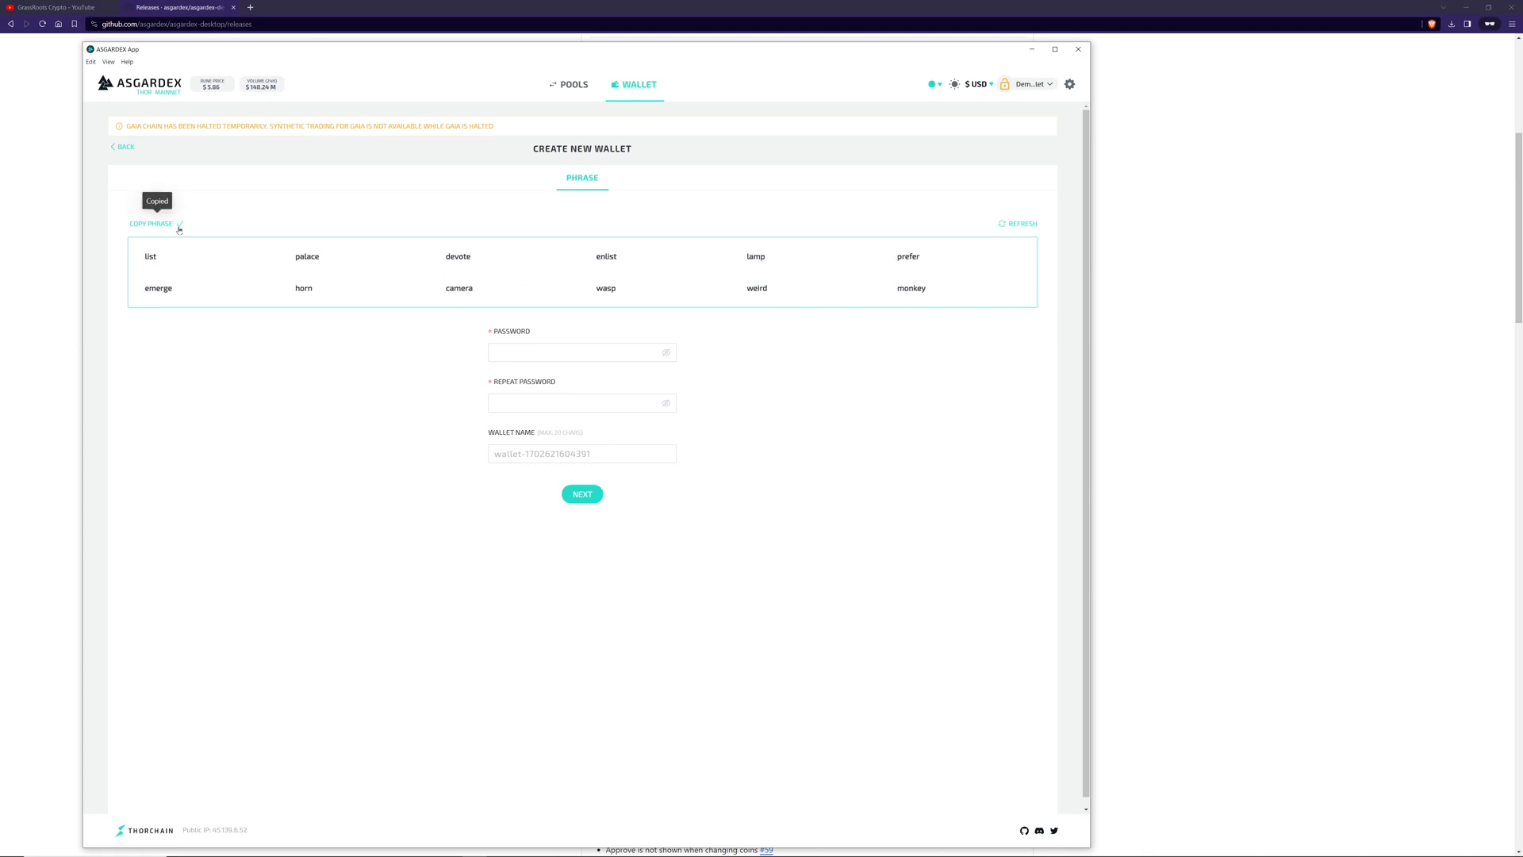
click(577, 353)
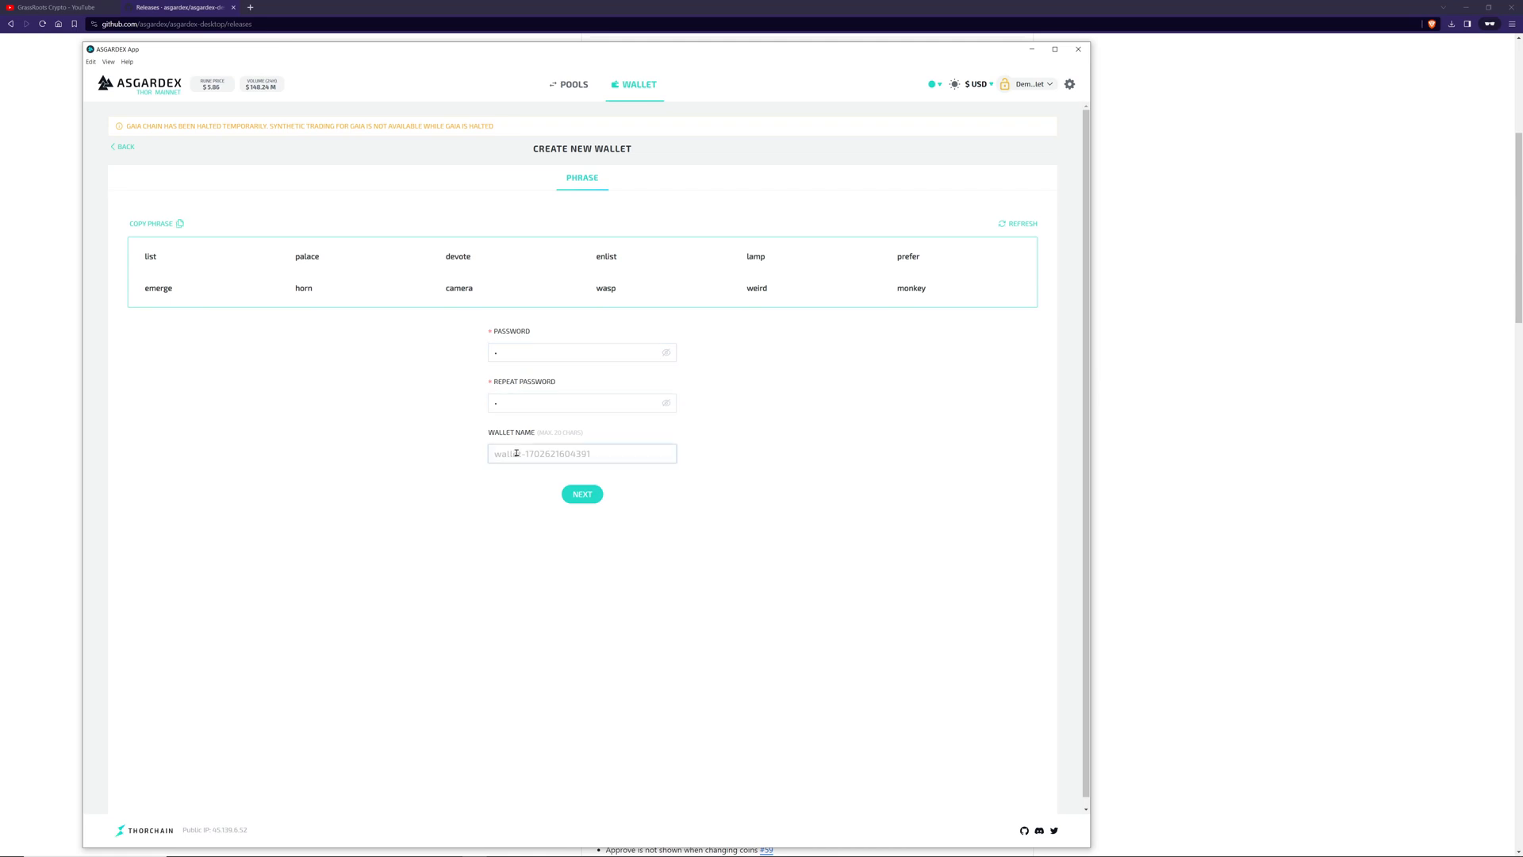
click(581, 494)
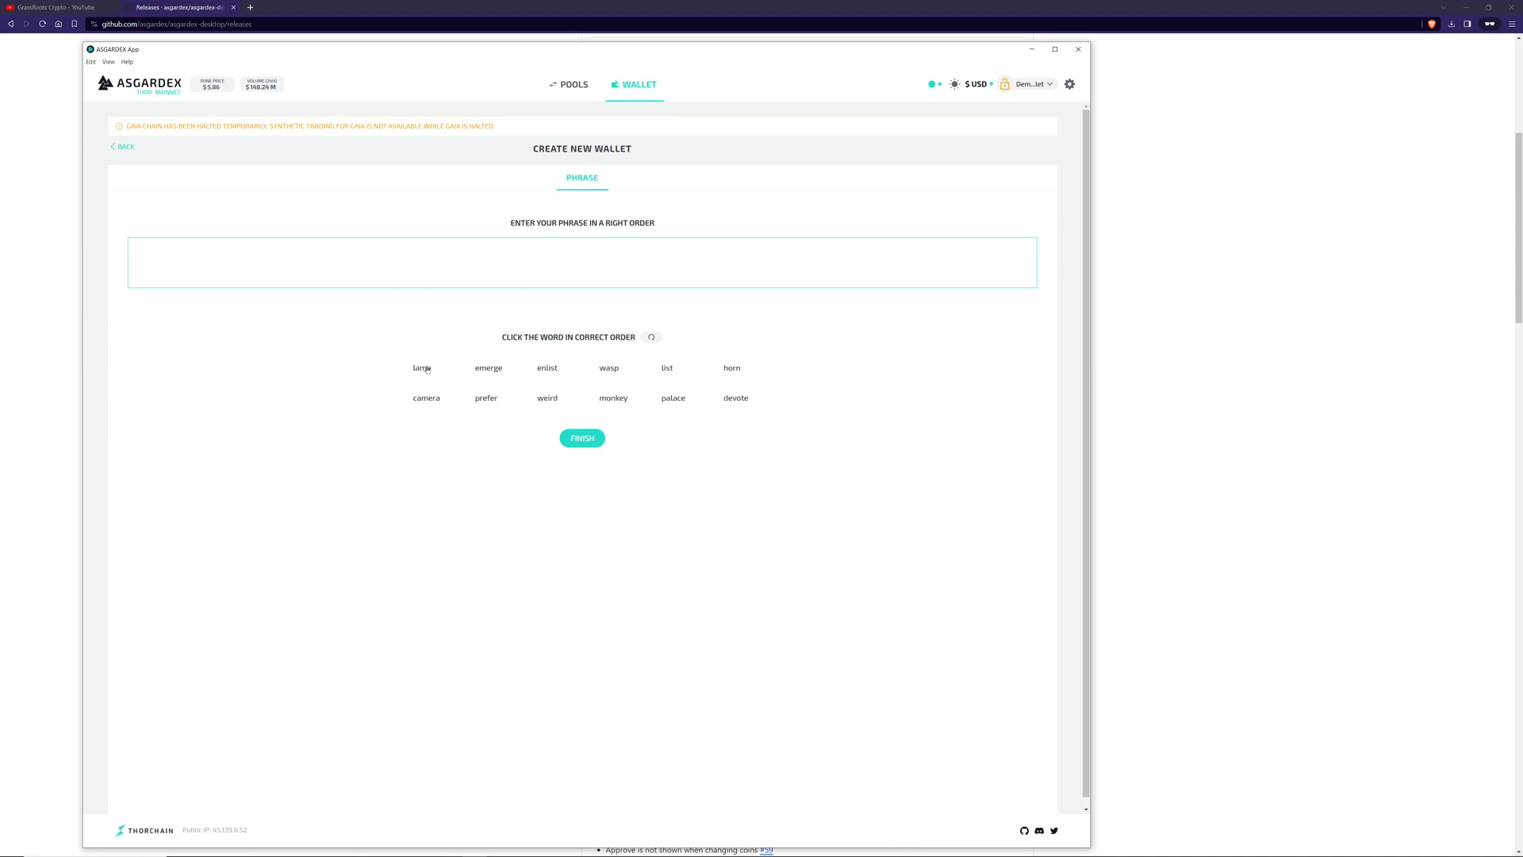
click(547, 368)
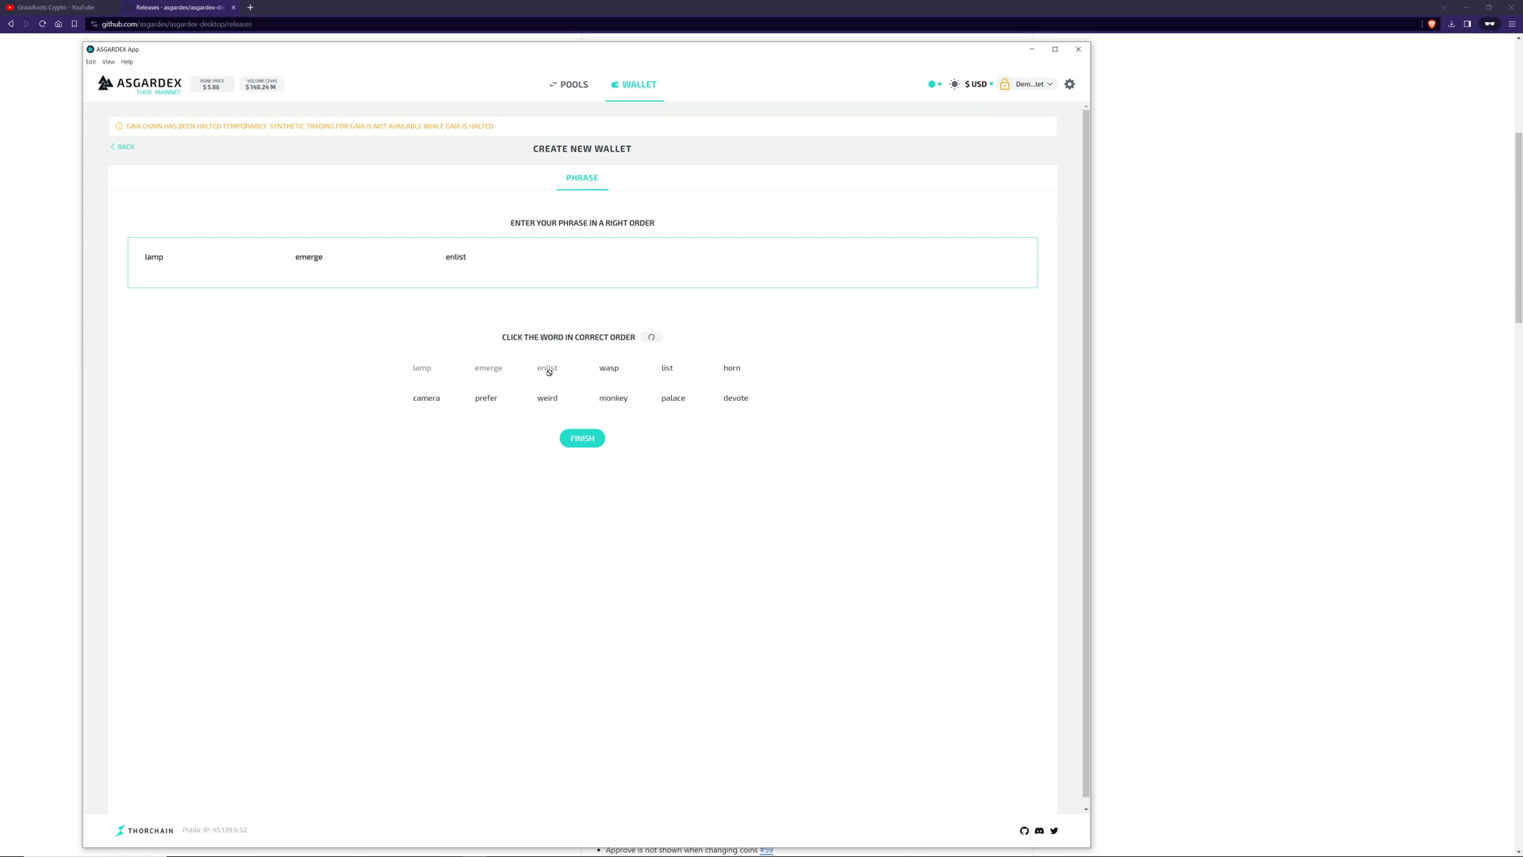
click(113, 146)
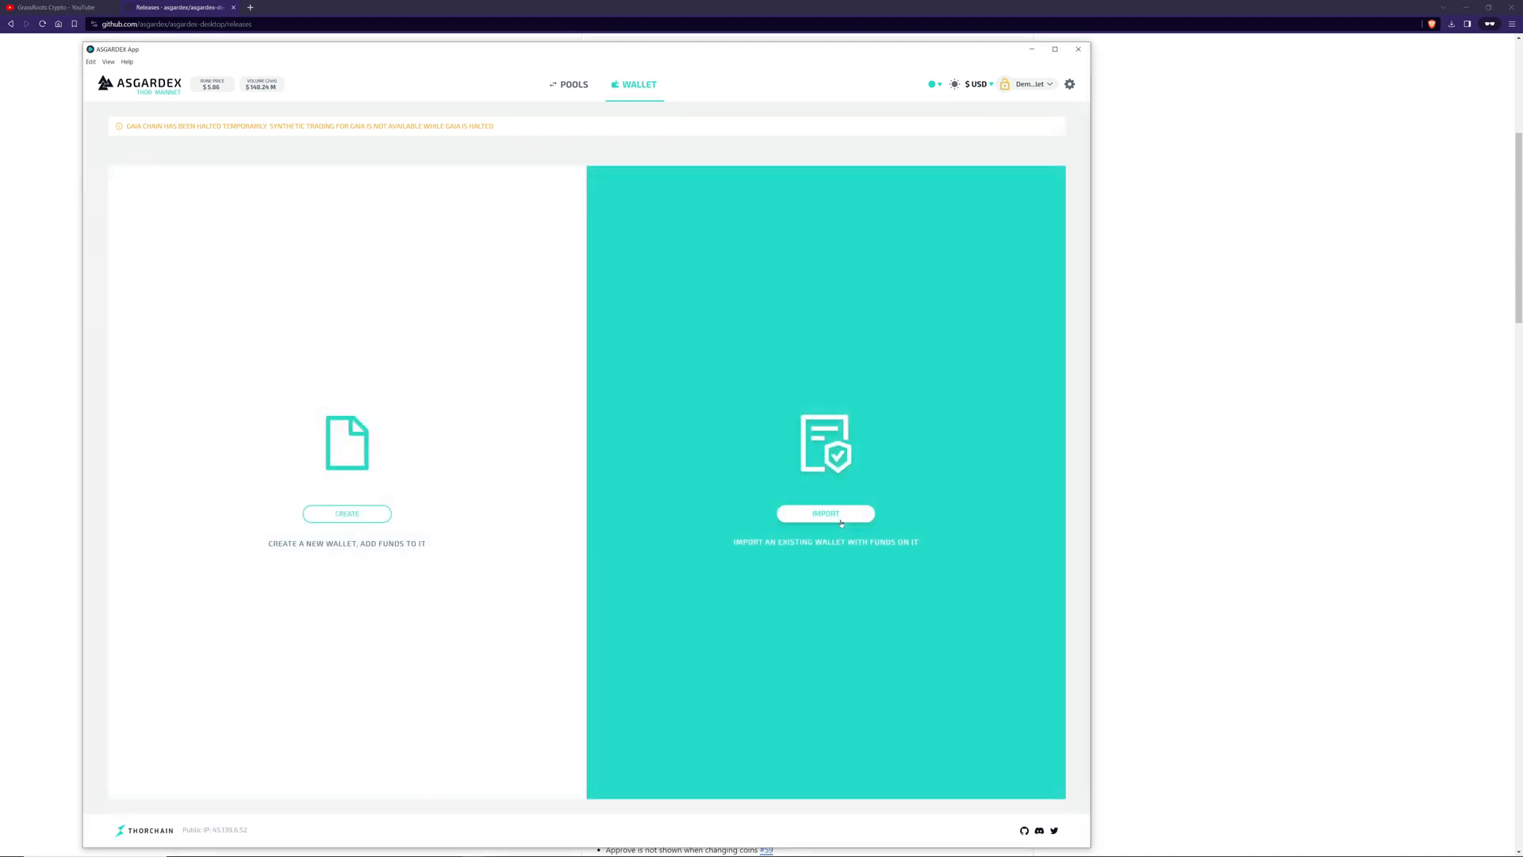
Import the existing wallet by recovery phrase, entering the password twice.
click(826, 514)
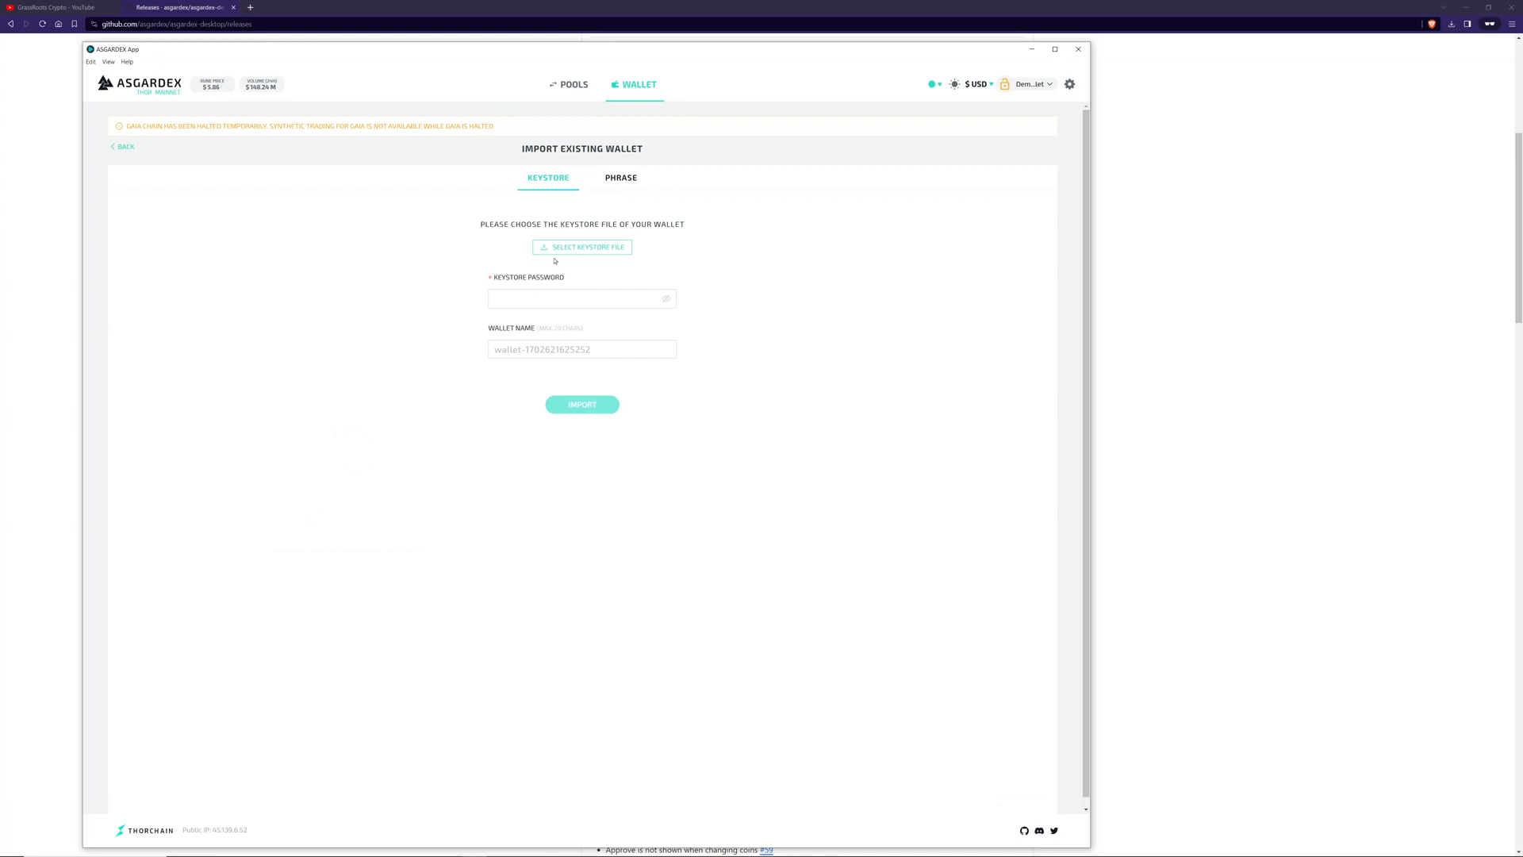
mouse_move(600, 299)
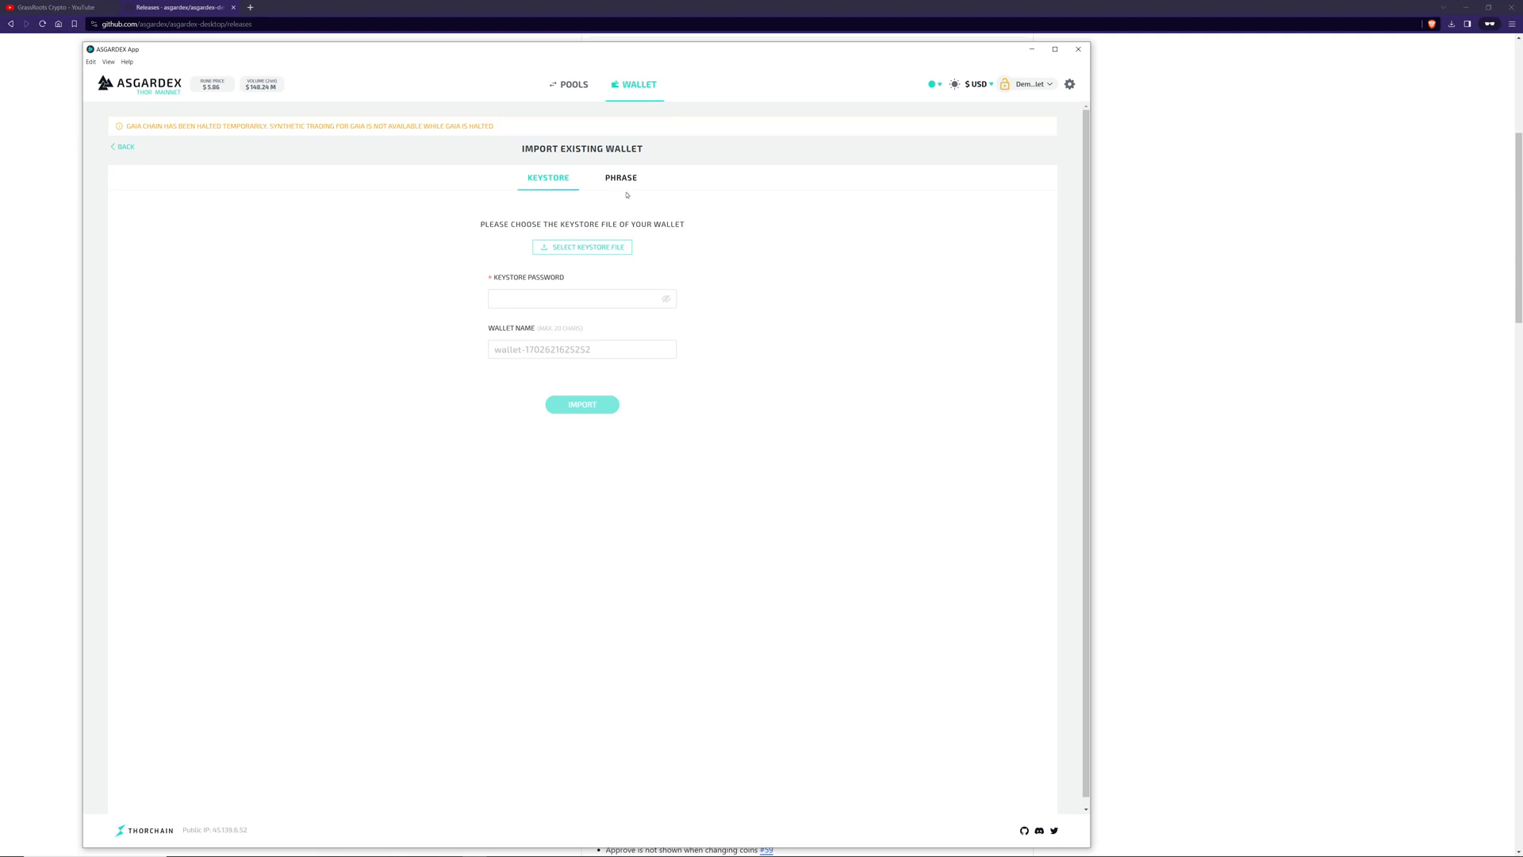
click(620, 177)
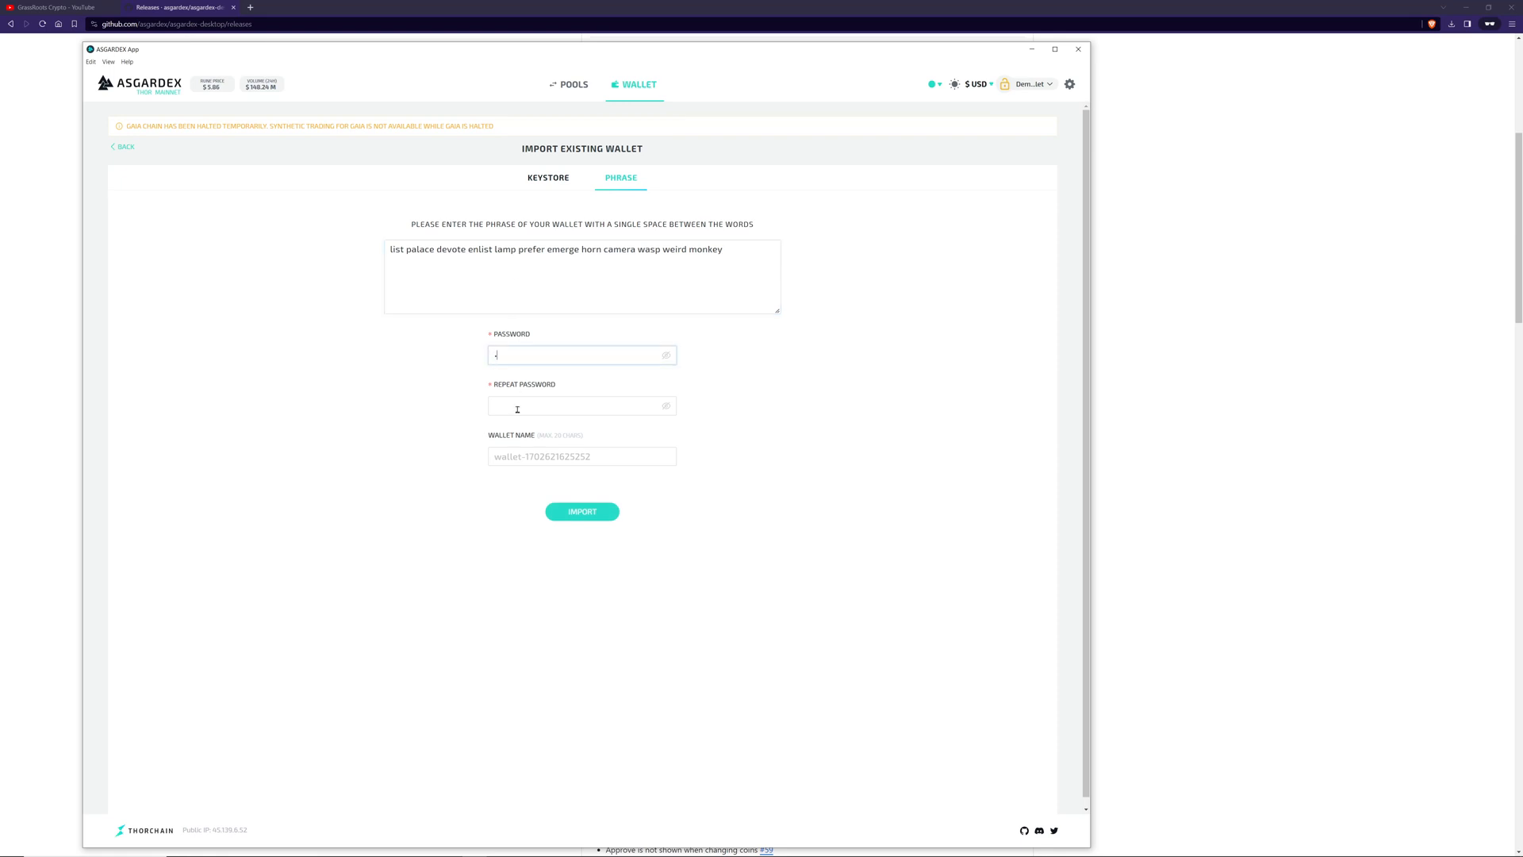
click(582, 511)
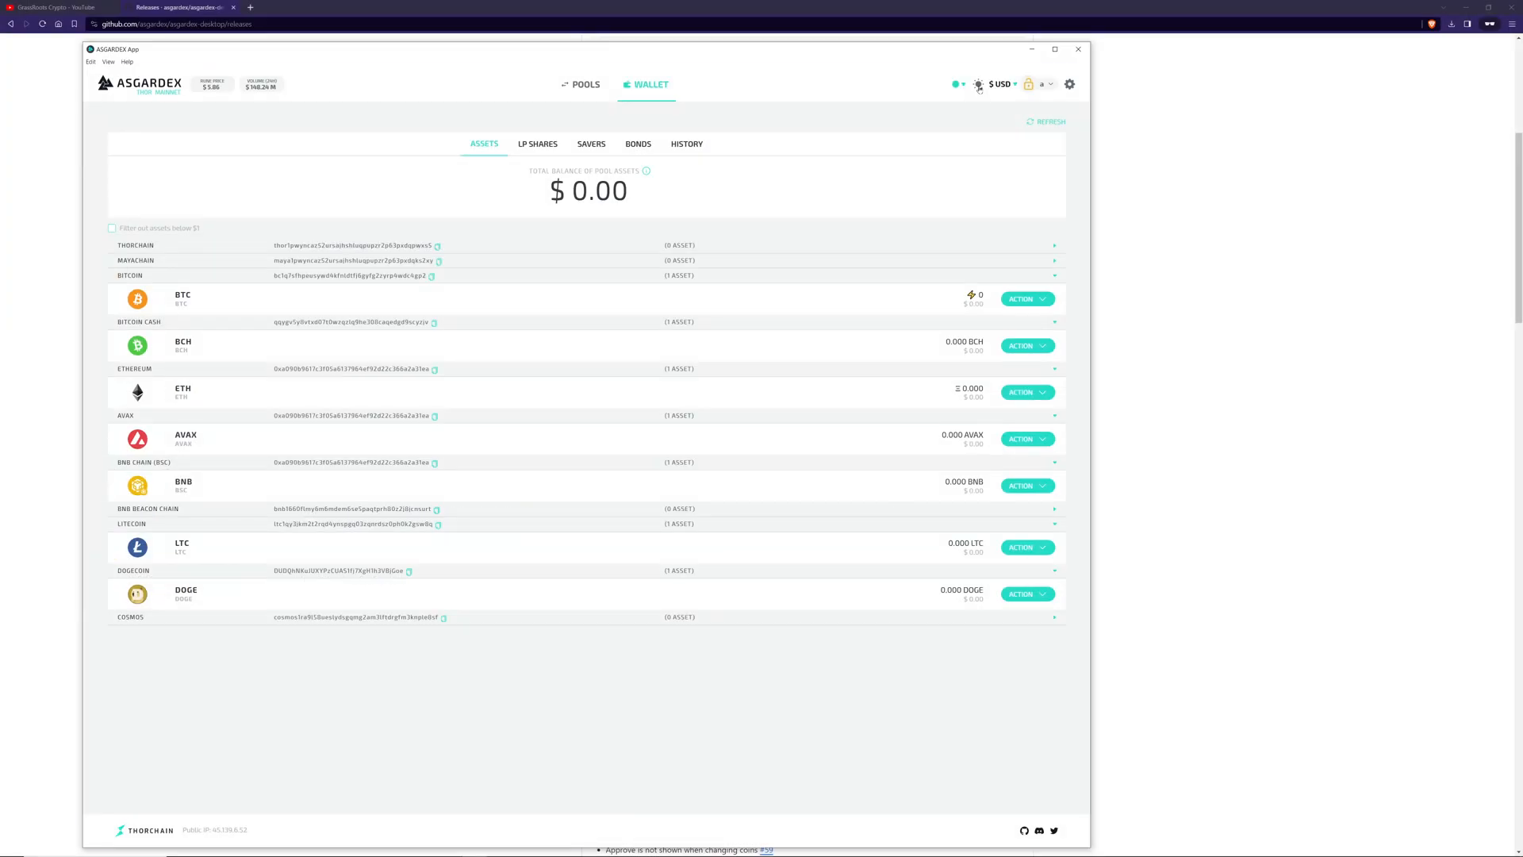
Check the Demo Wallet settings, then open a RUNE swap with its asset picker.
click(1069, 84)
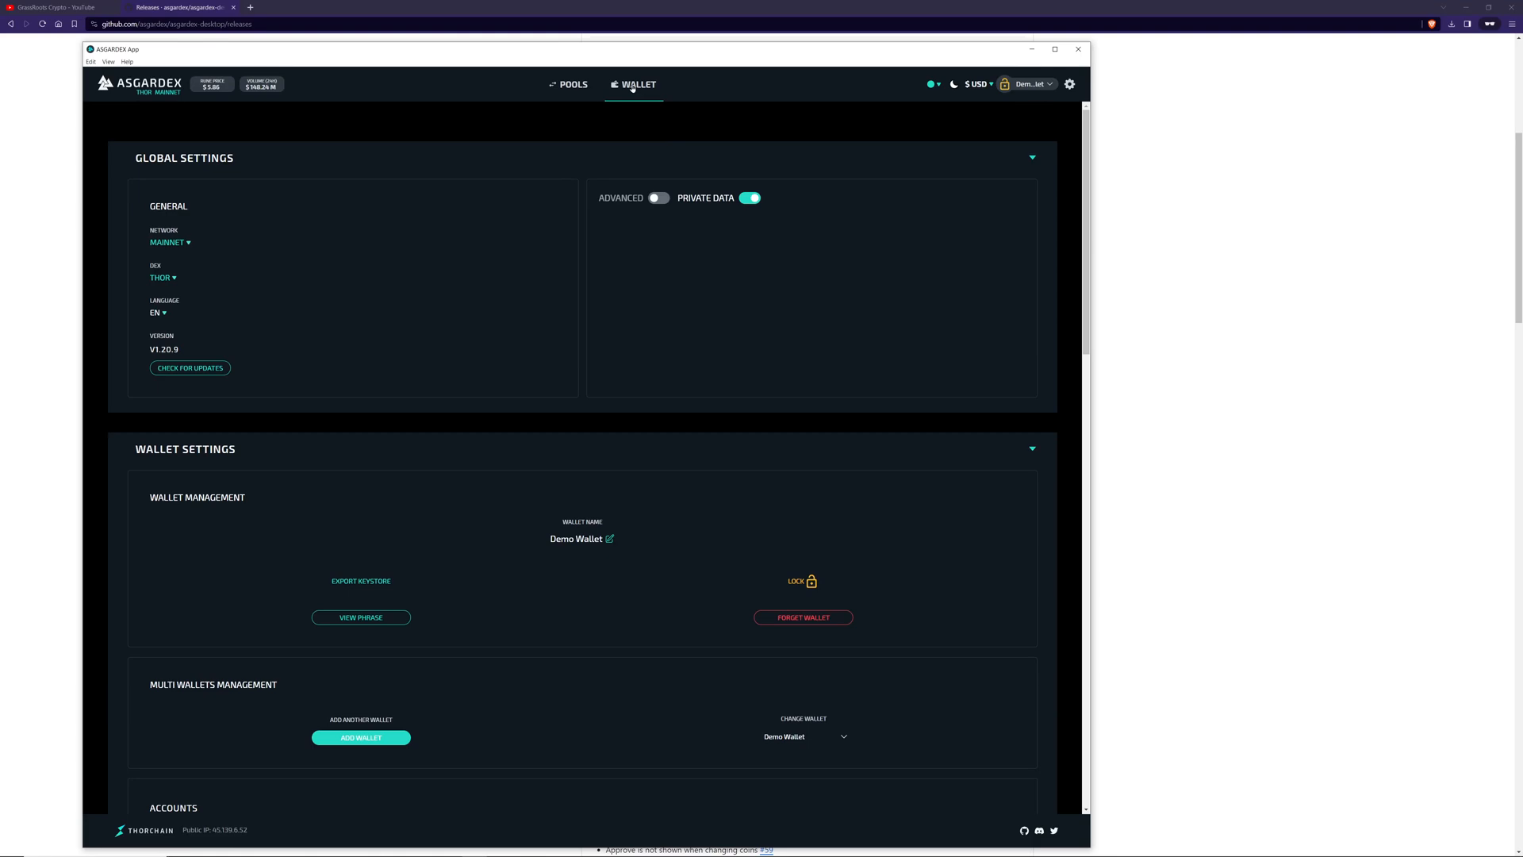
click(637, 84)
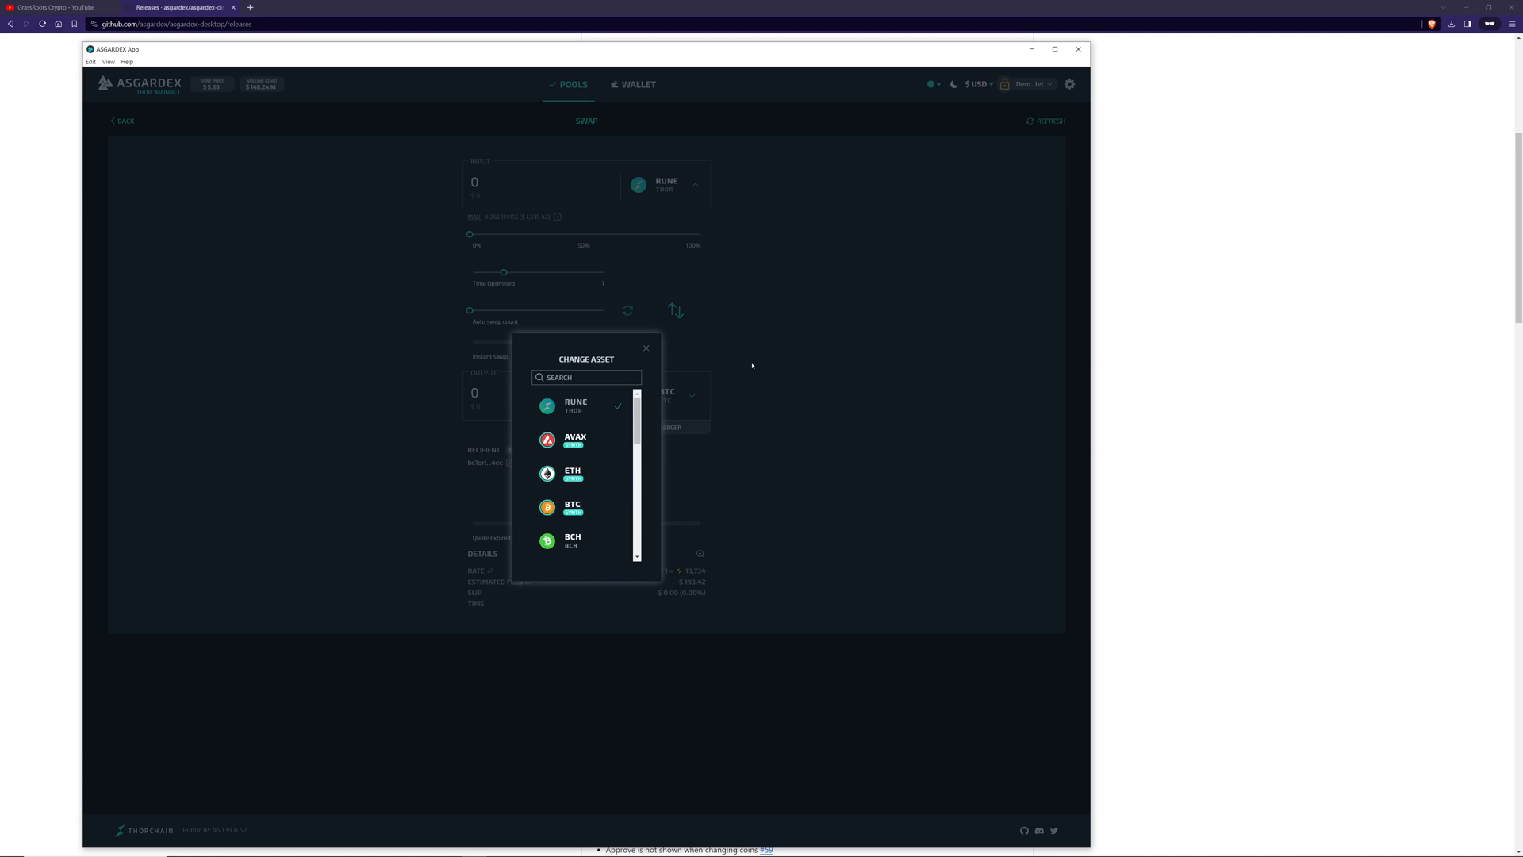
Swap 13.10570775 RUNE for about 0.30 BNB, reviewing the full quote details first.
scroll(down, 3)
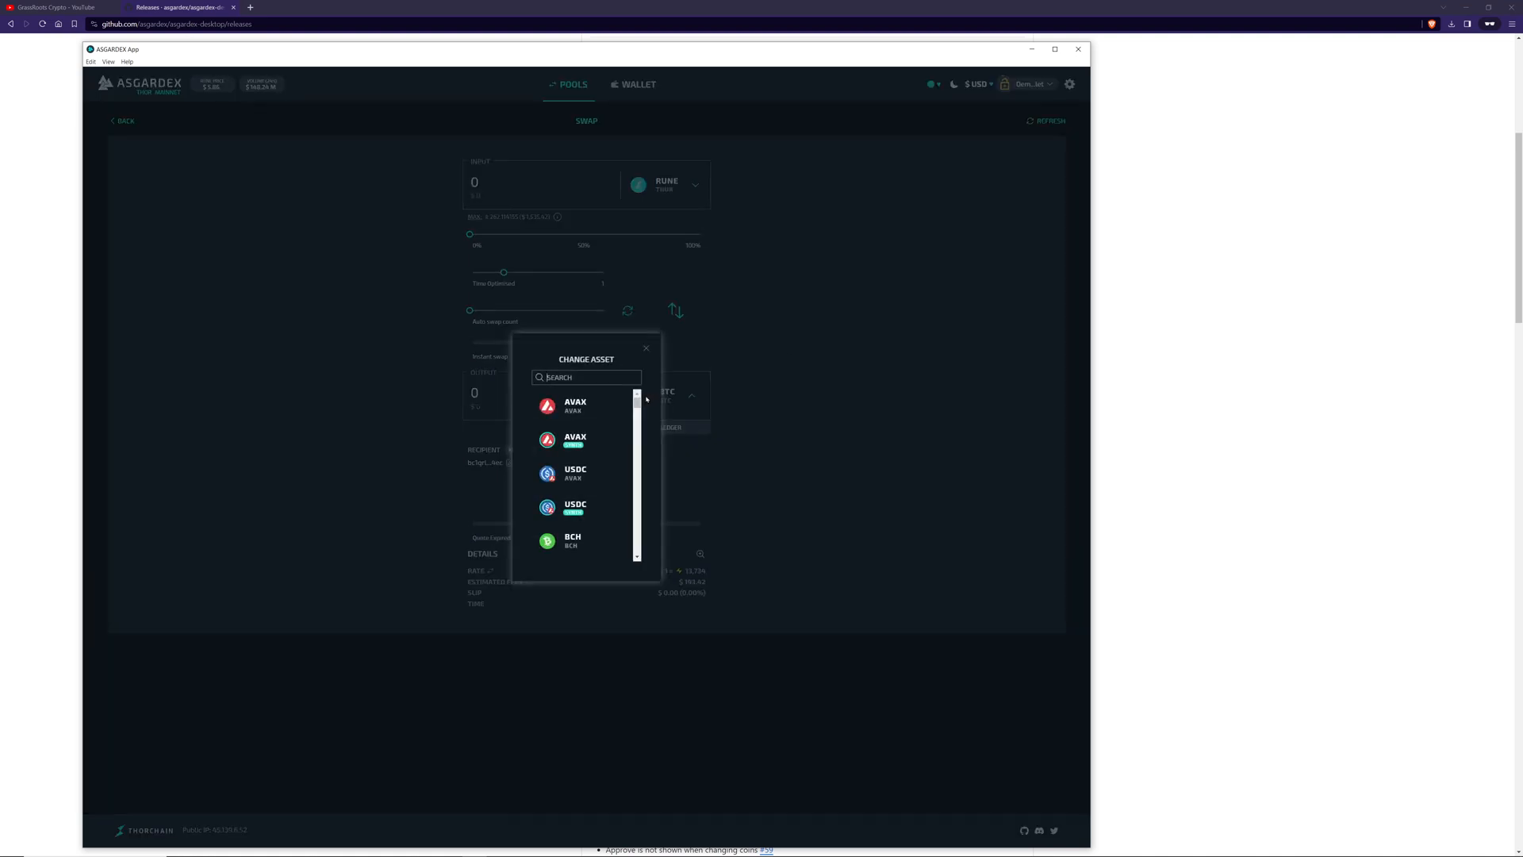
text(bnb.bn)
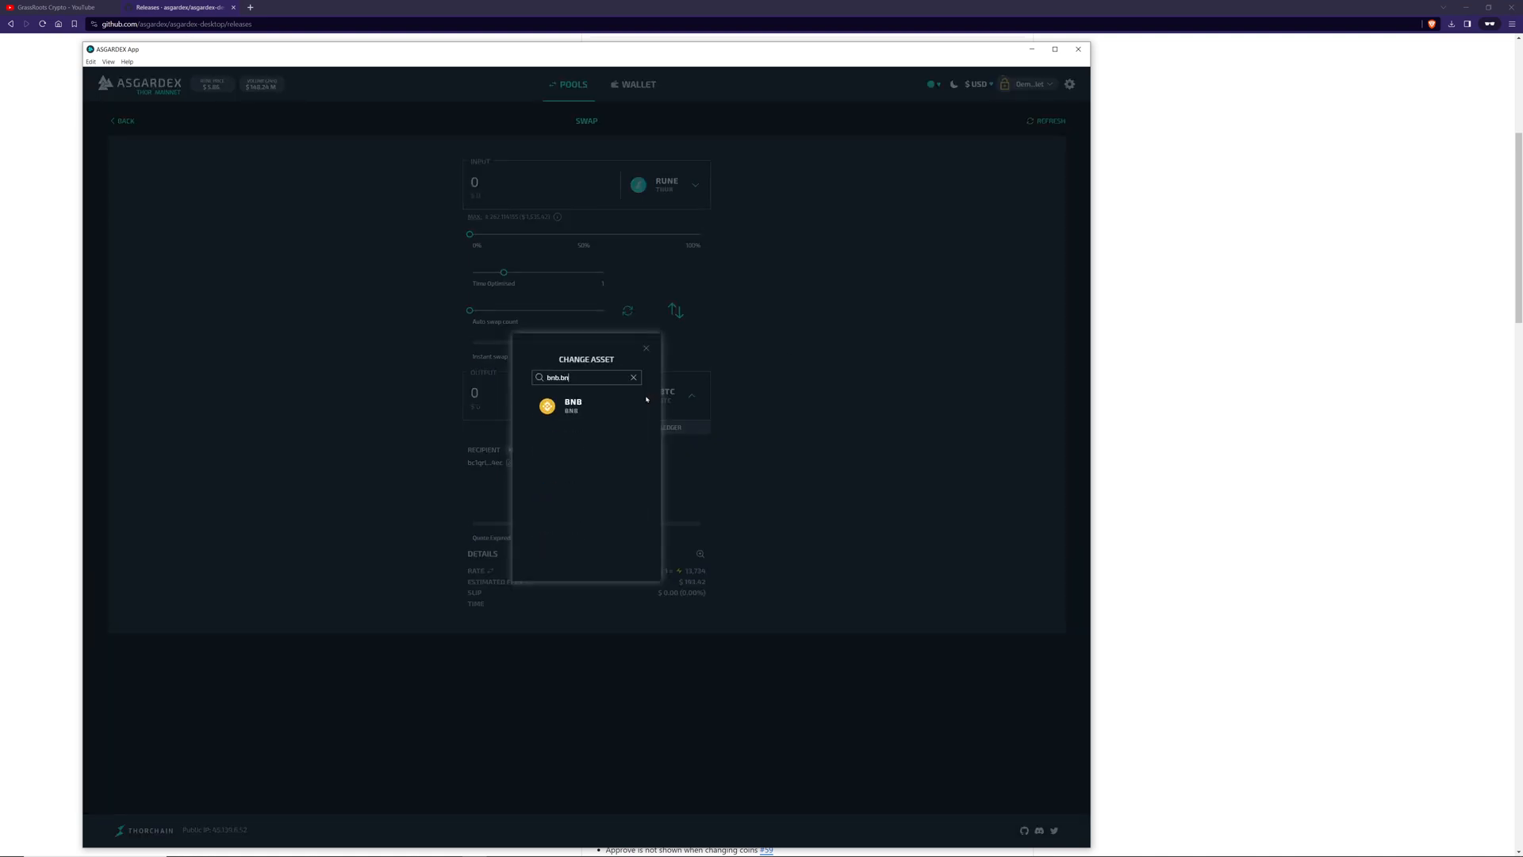
click(572, 406)
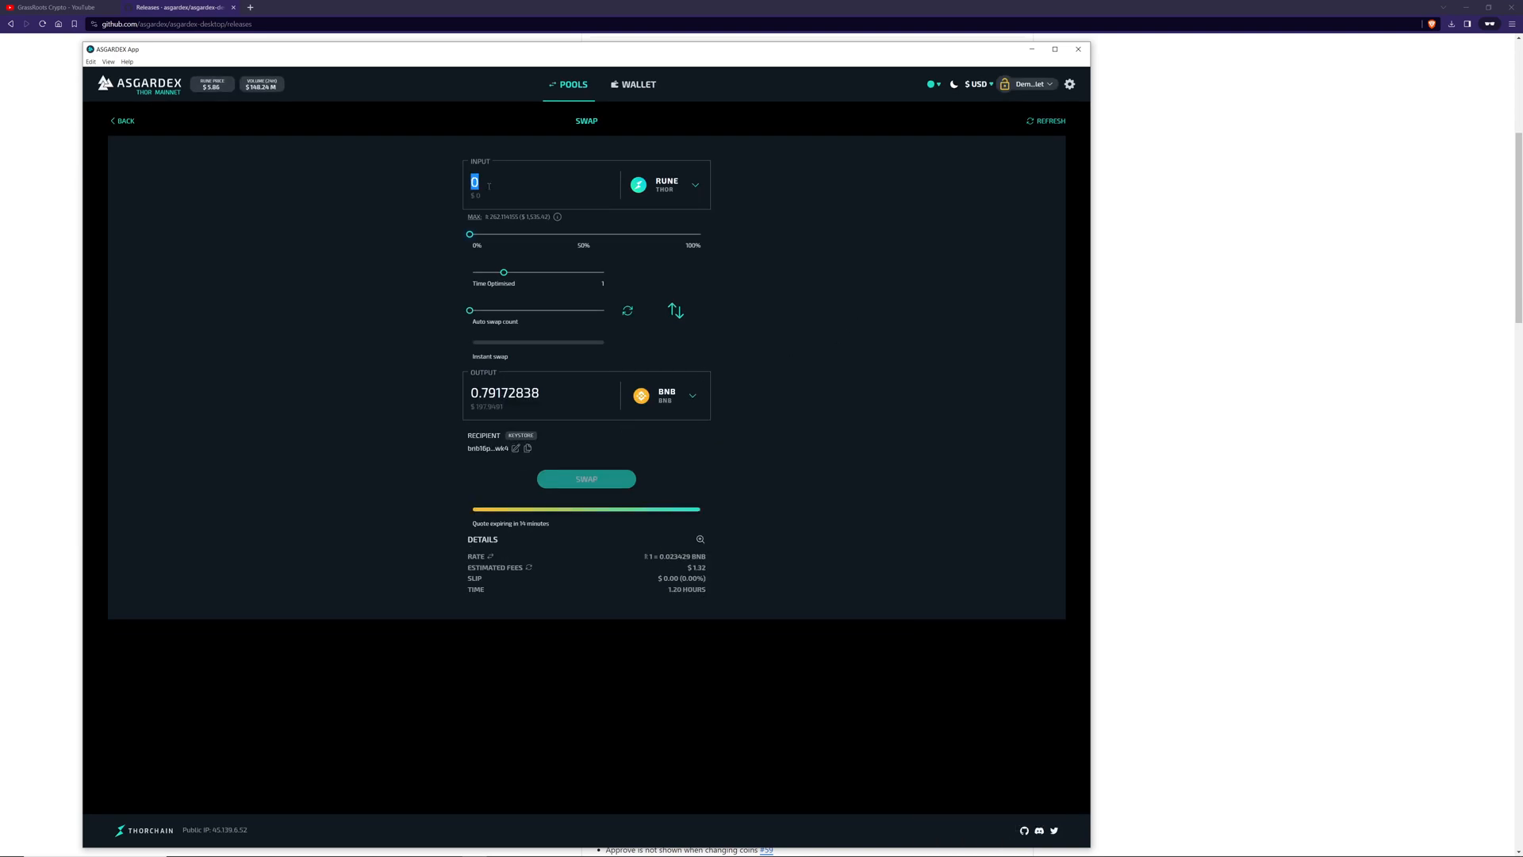
text(570775)
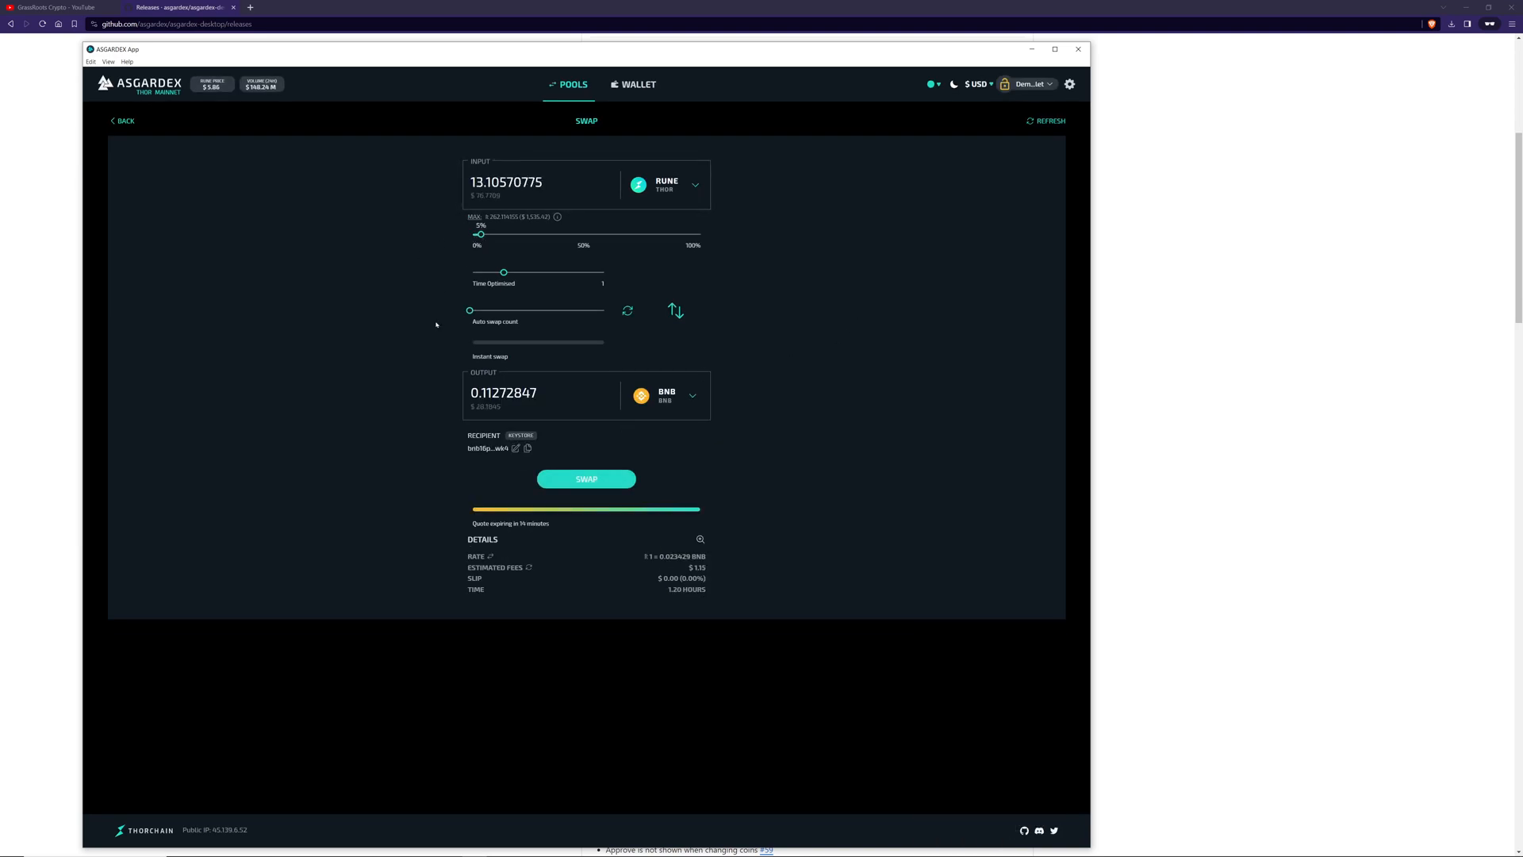
click(699, 540)
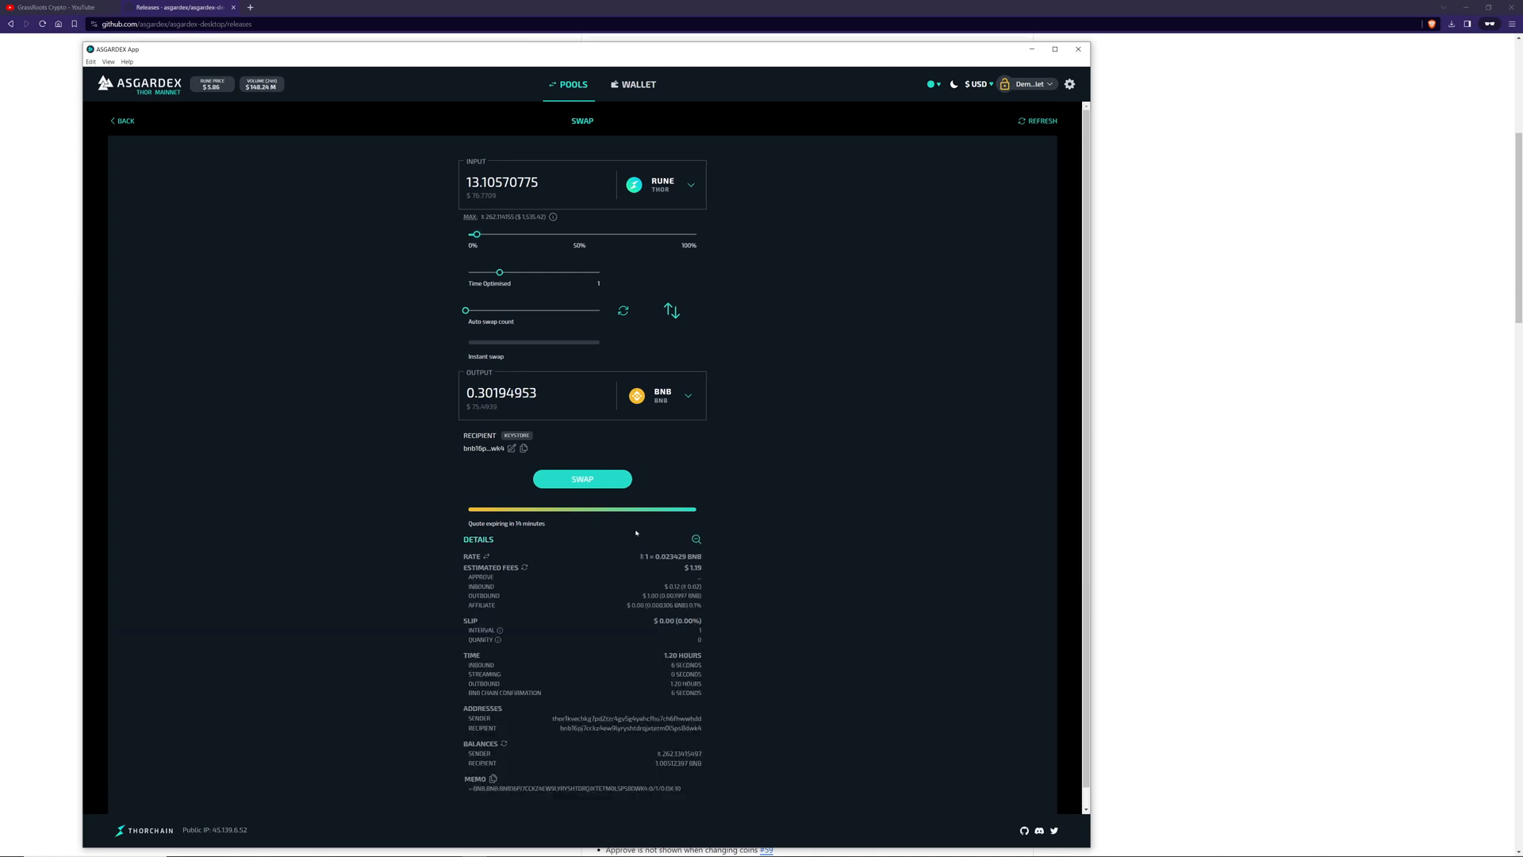
mouse_move(566, 540)
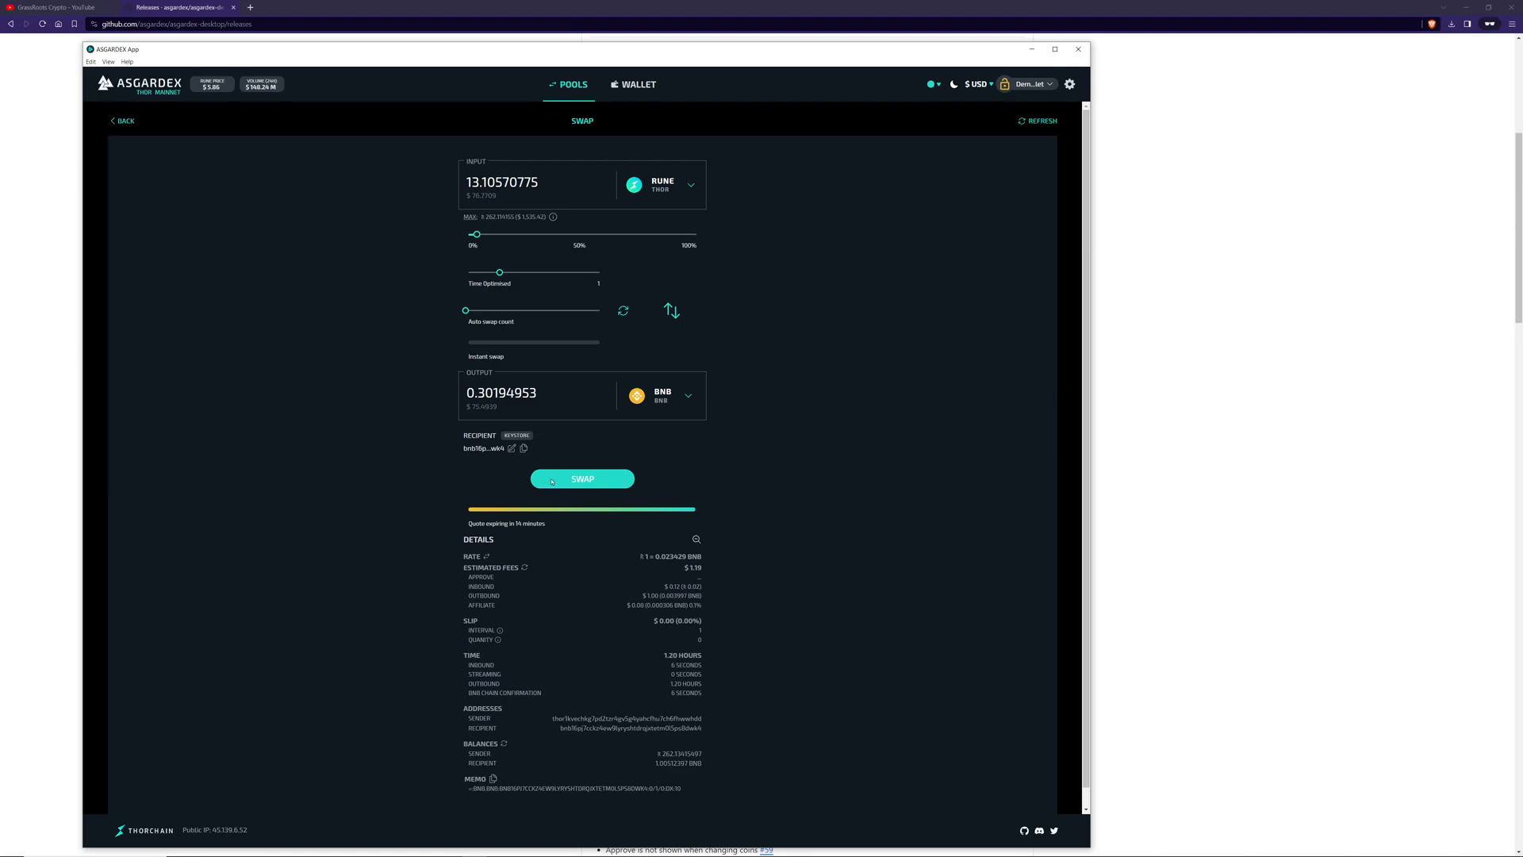
click(635, 84)
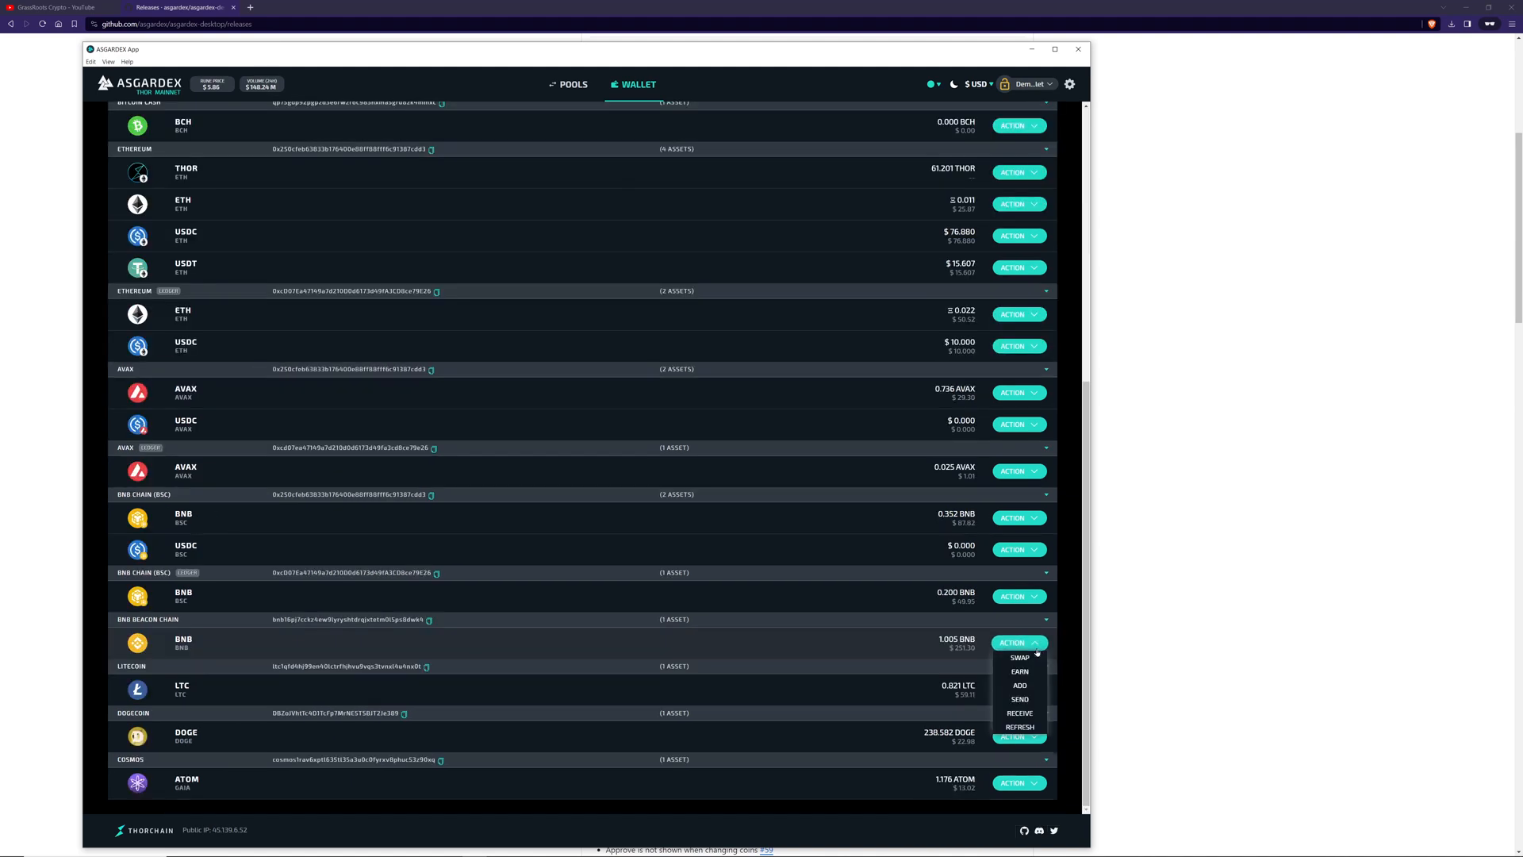
mouse_move(1020, 671)
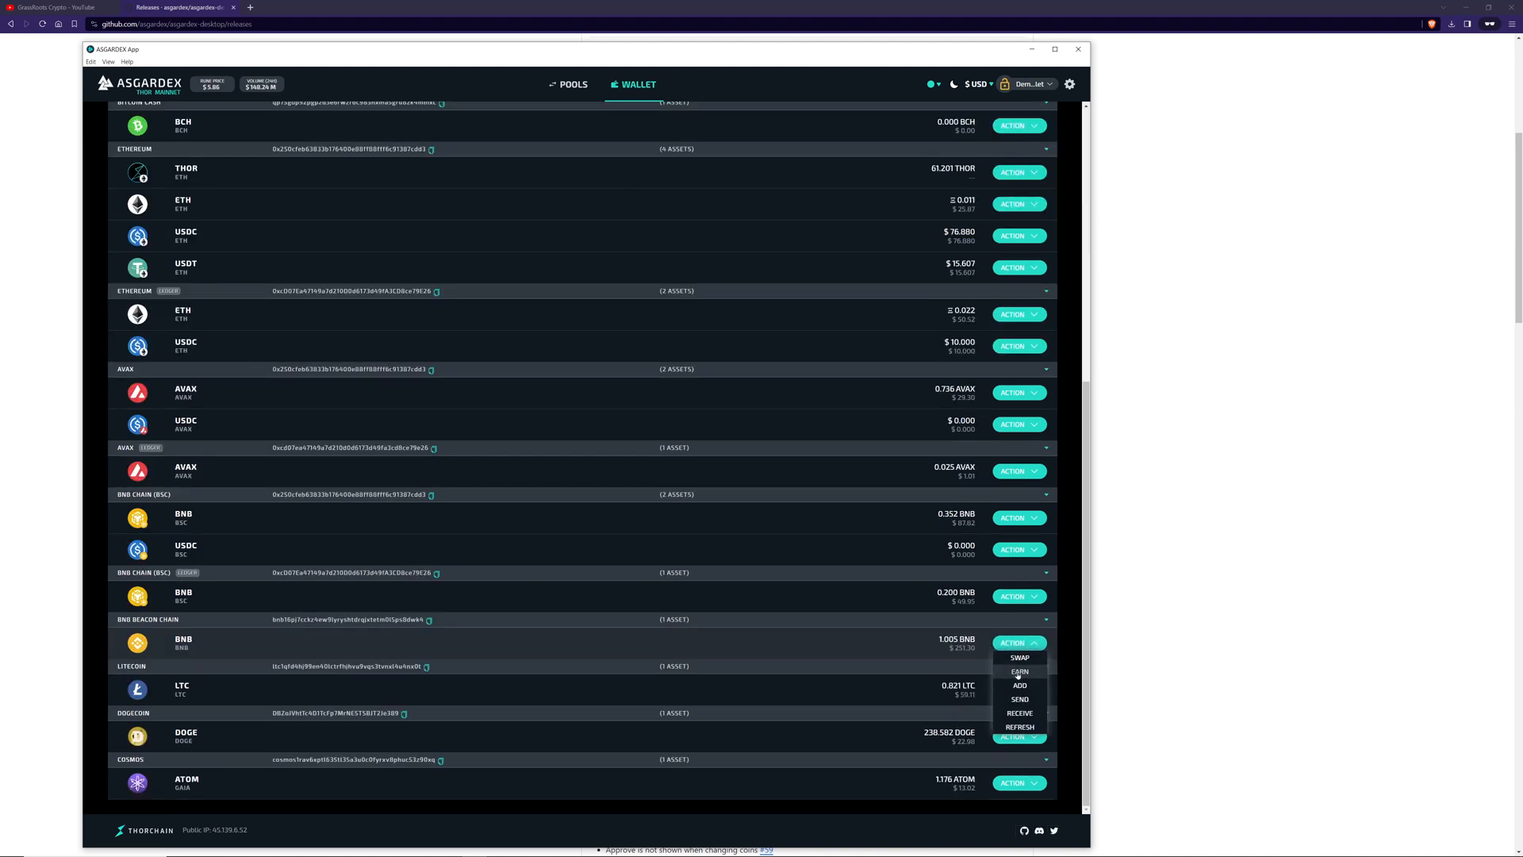
Set a 40% BNB Earn deposit (0.40200459 BNB), review its details and submit.
click(1020, 671)
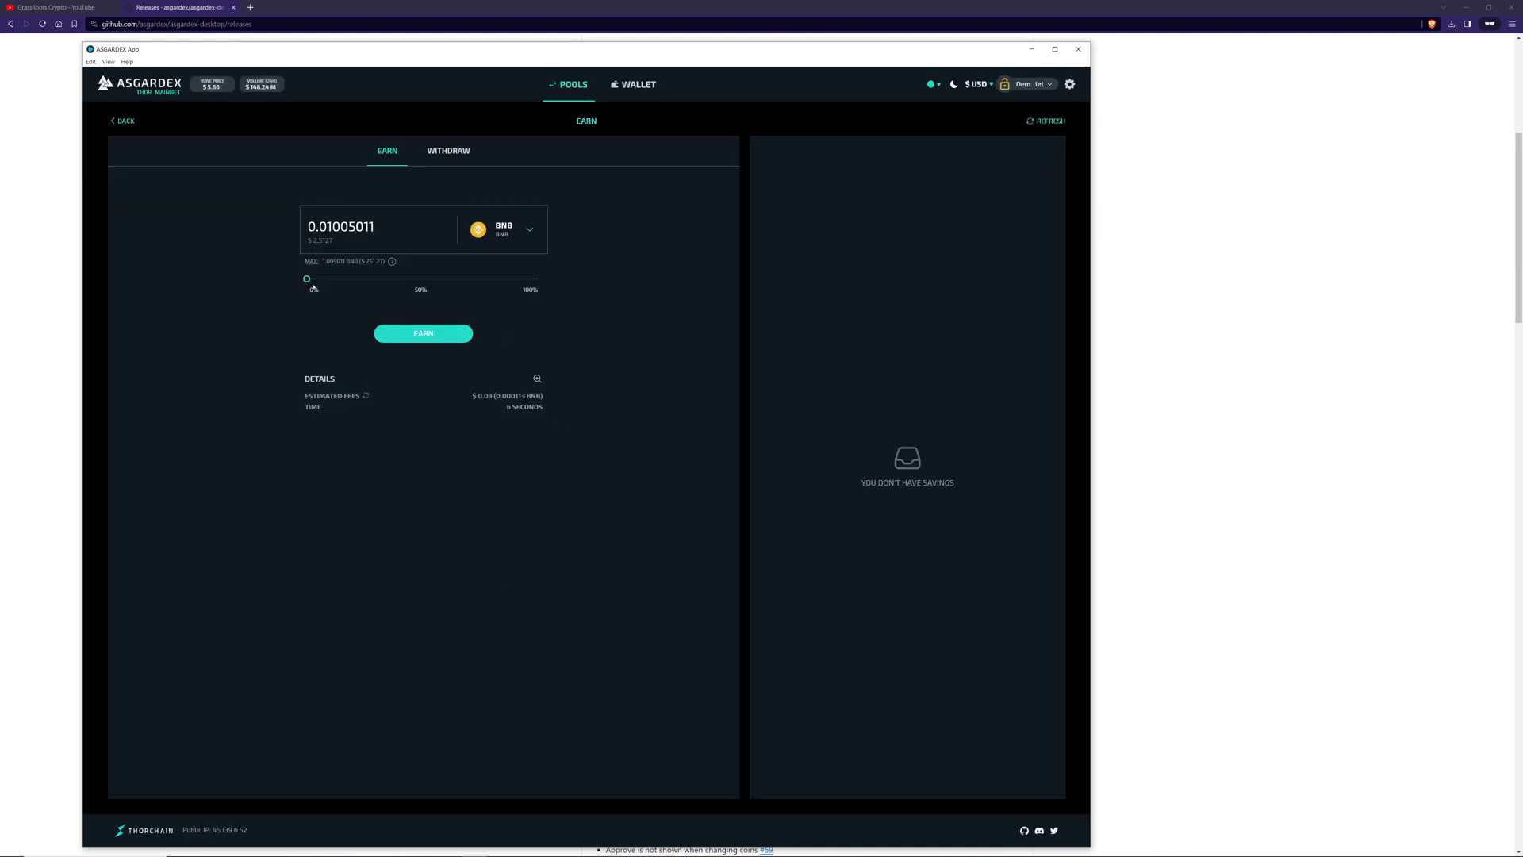
drag(306, 279, 397, 278)
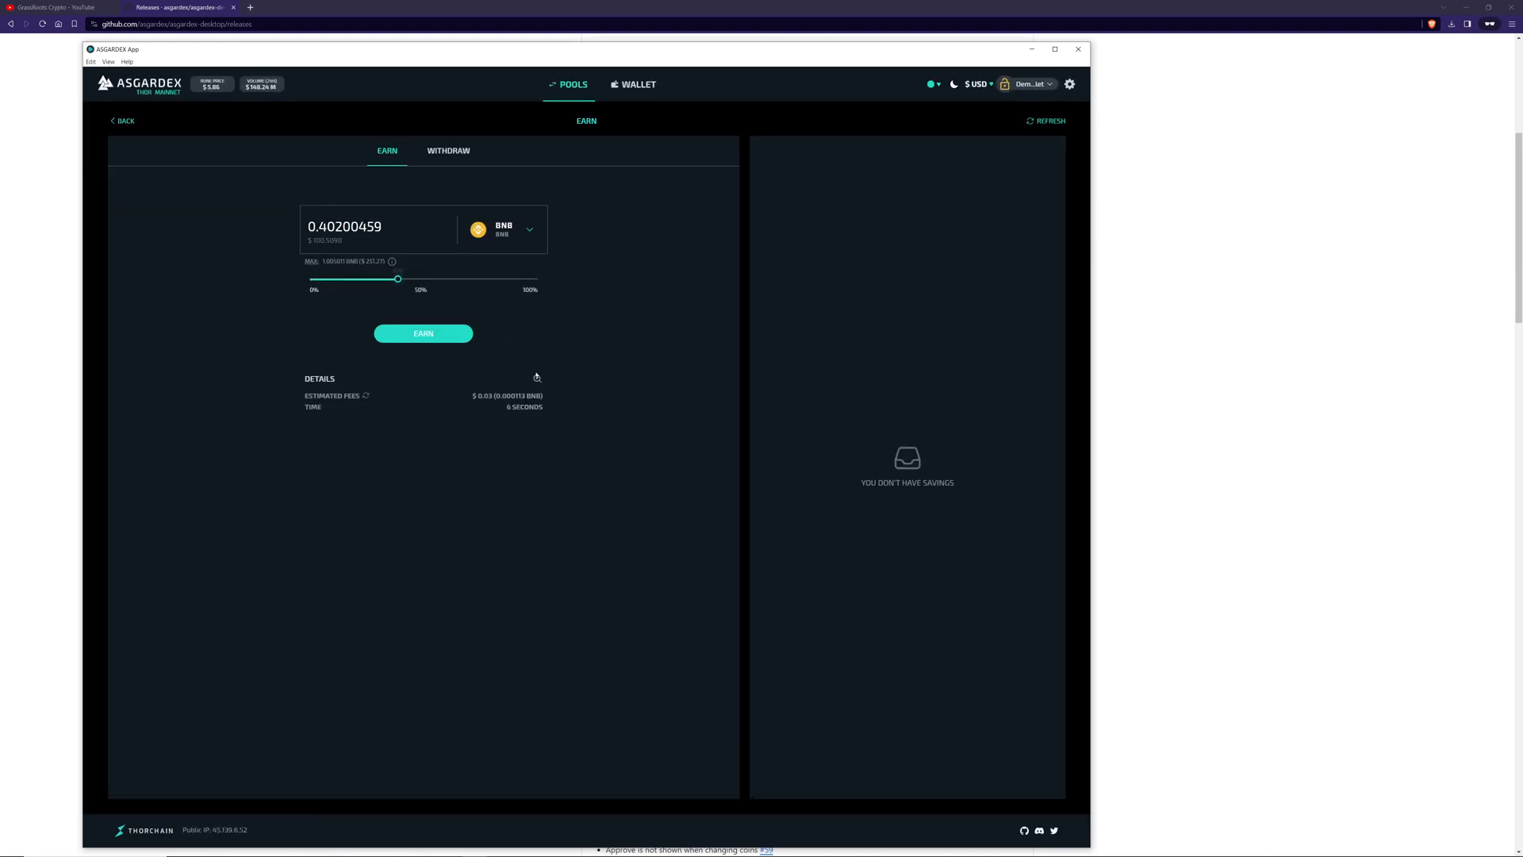
click(537, 378)
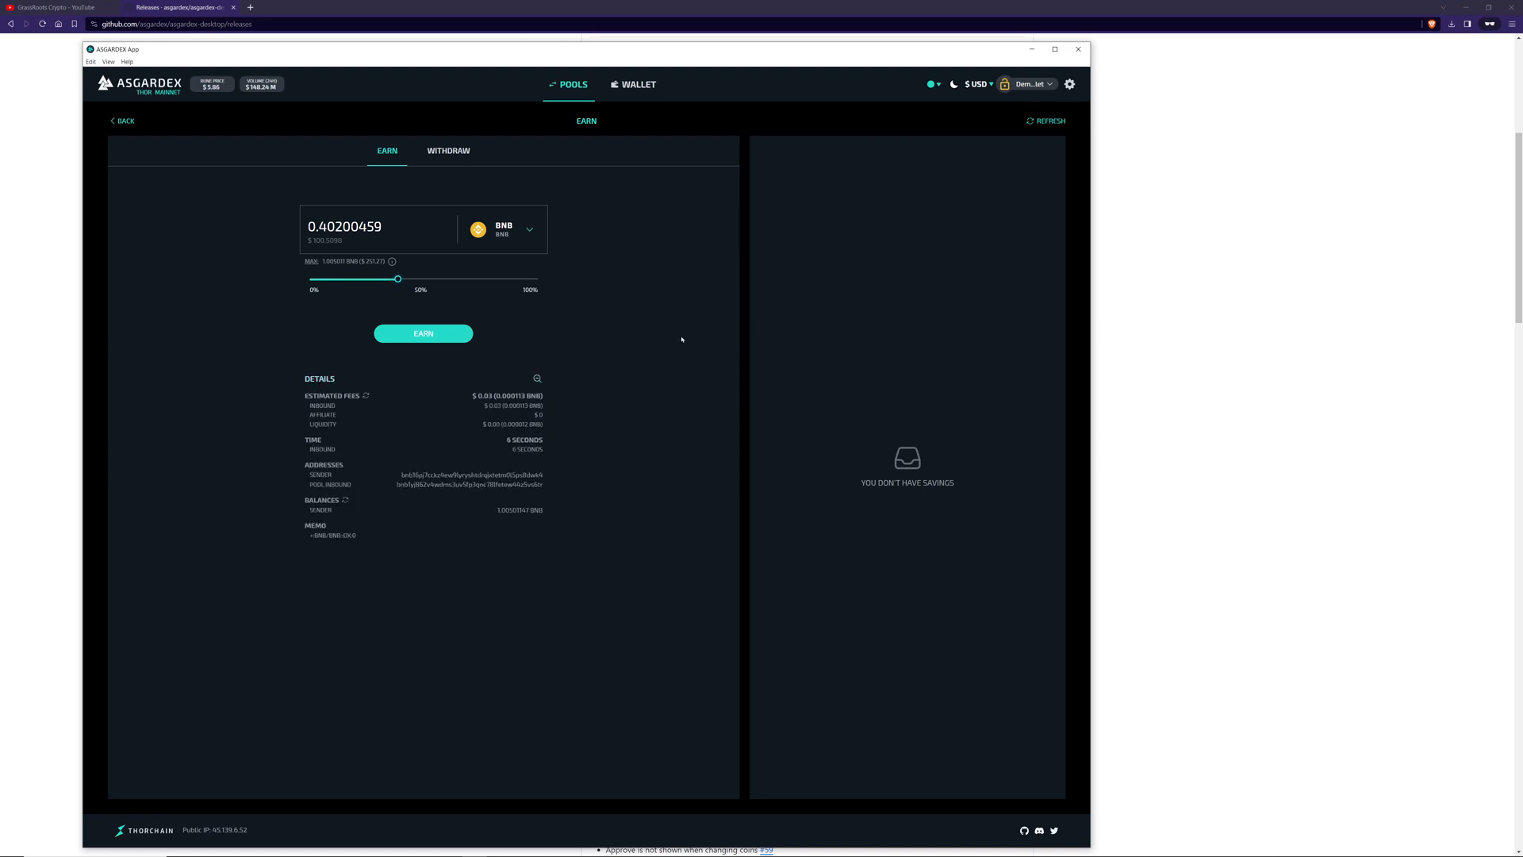
click(423, 333)
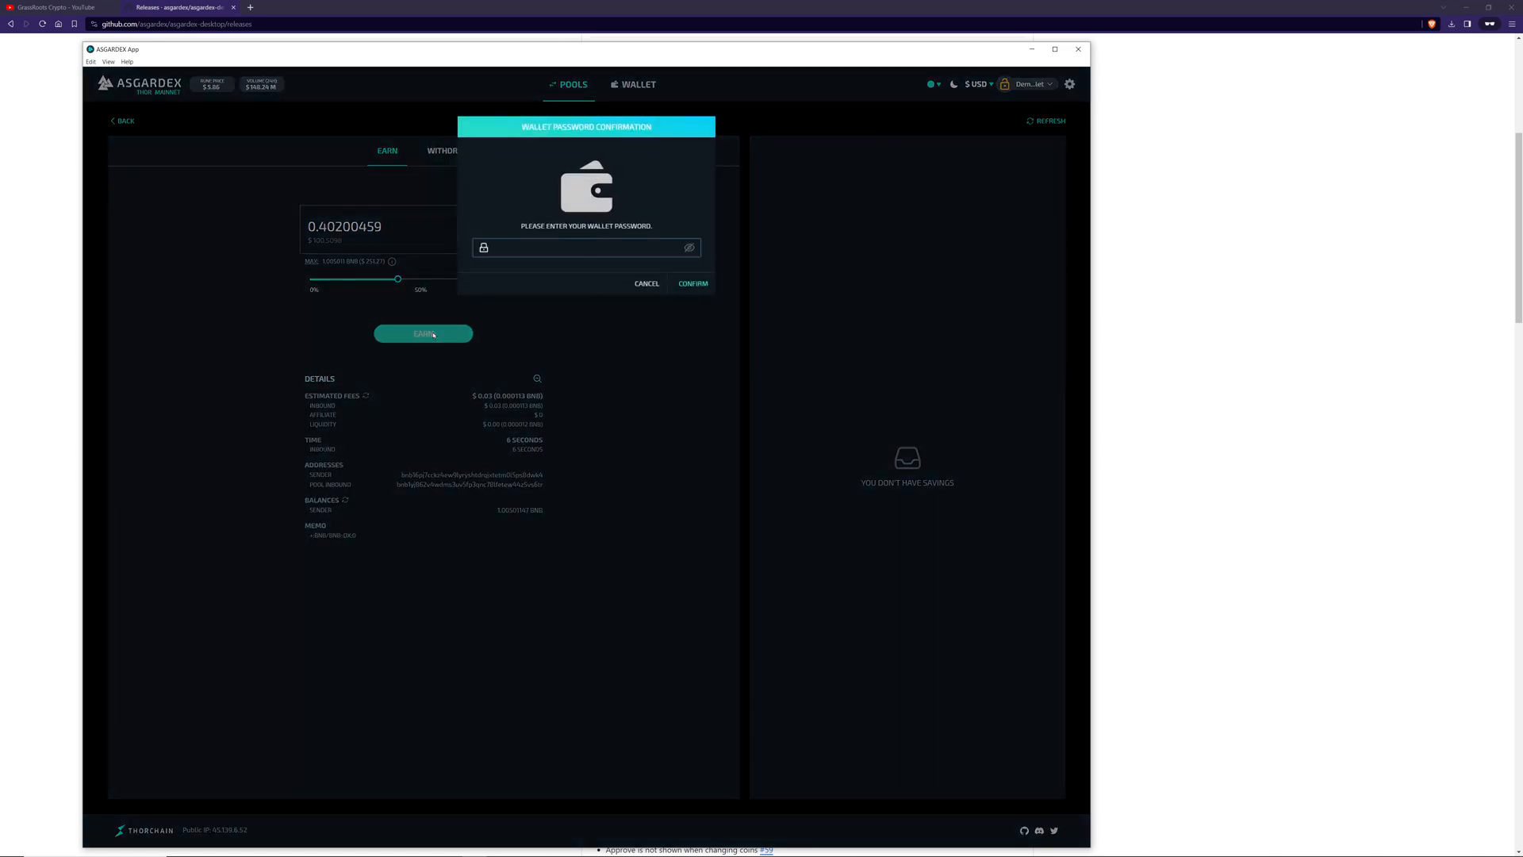